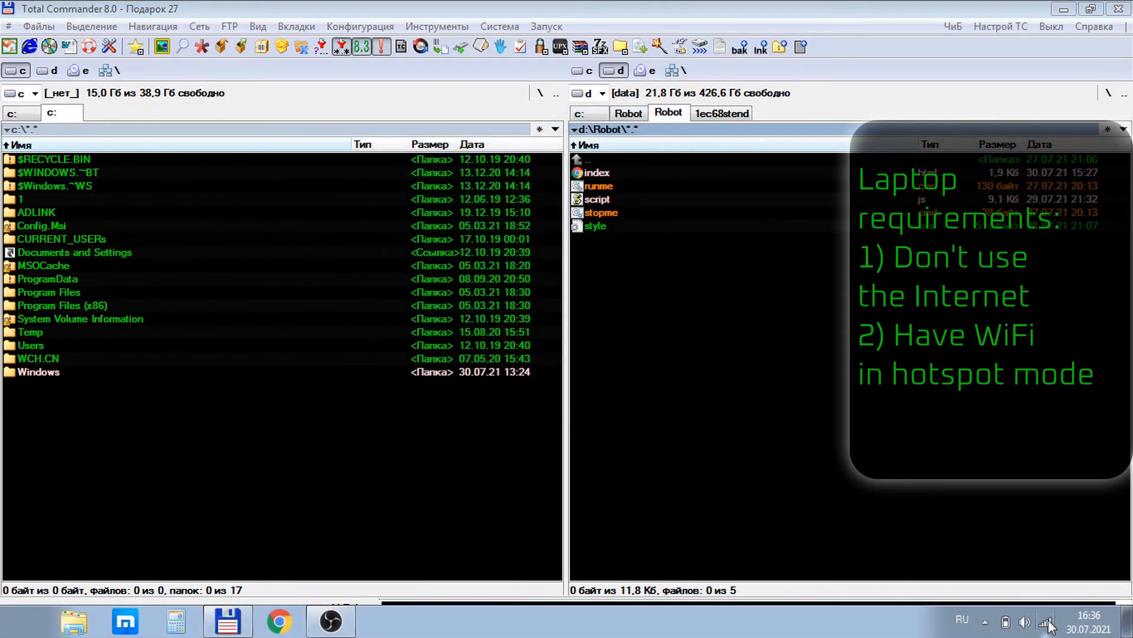
# - Open index.html from the d:\Robot panel so the sensor control page loads in Chrome
pyautogui.click(1048, 620)
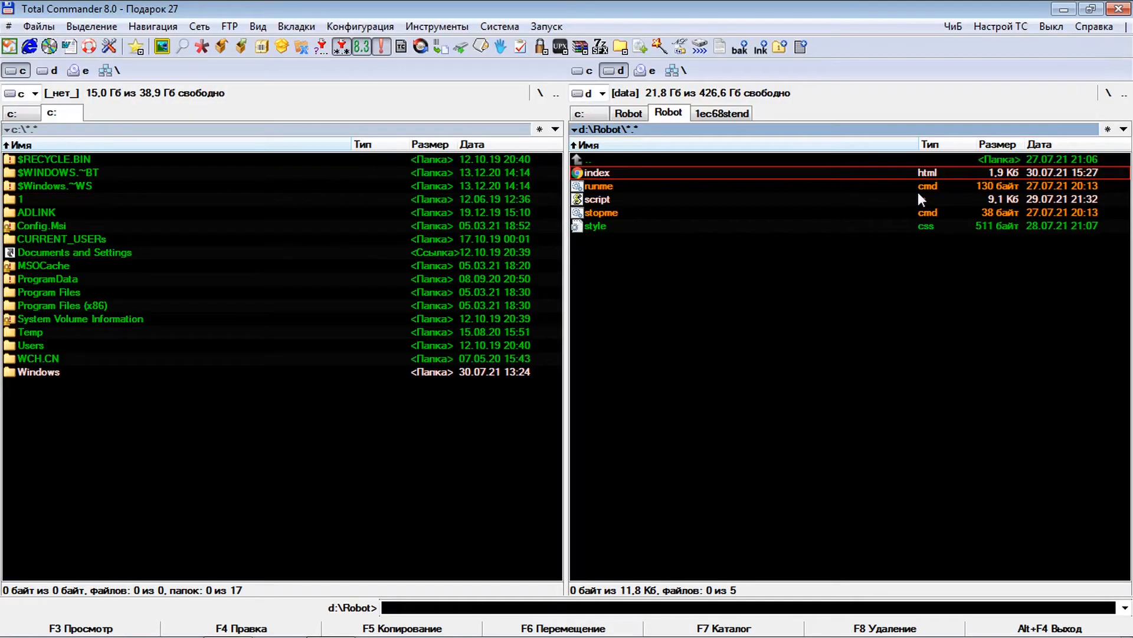
pyautogui.doubleClick(597, 172)
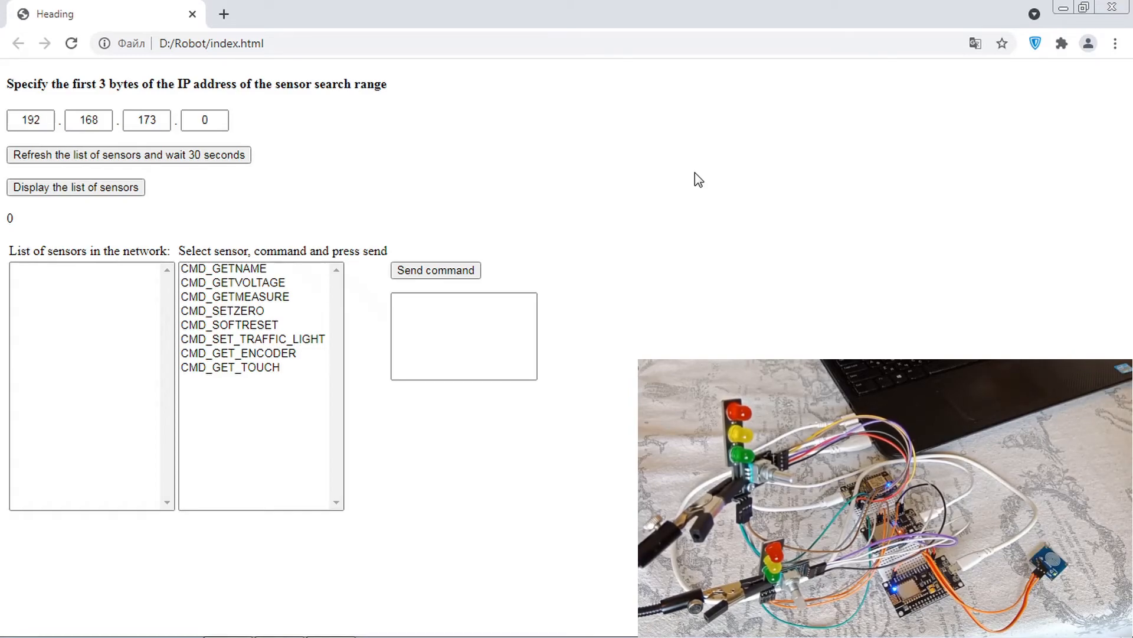
# - Show the DevTools console and run the 192.168.173.x sensor scan until the counter reaches 30
pyautogui.press('F12')
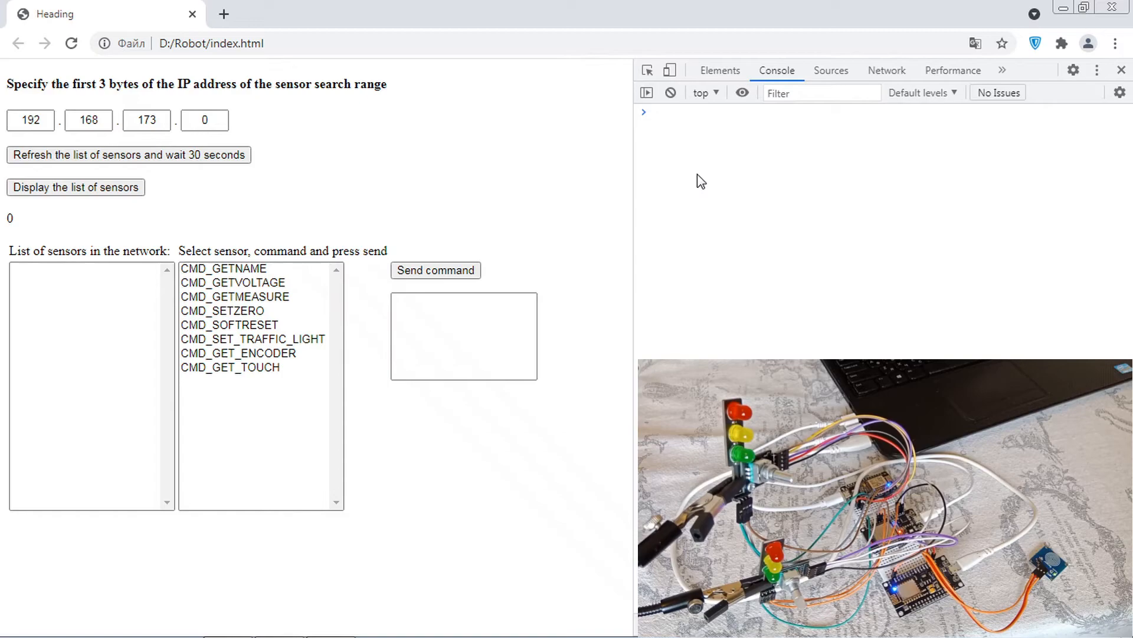
pyautogui.moveTo(520, 174)
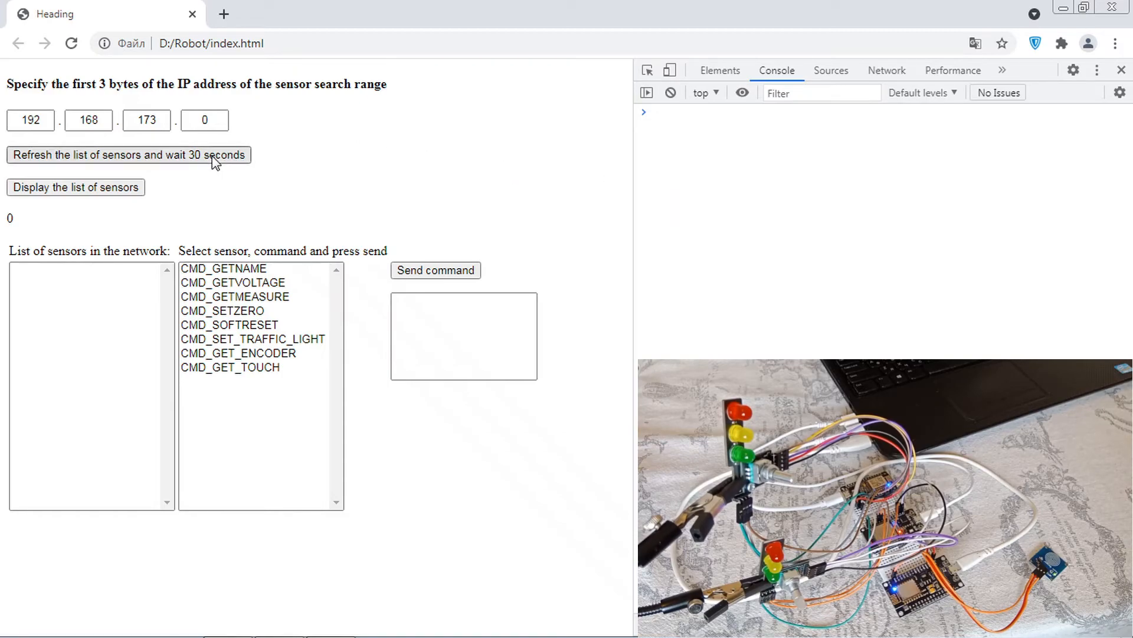
pyautogui.click(127, 155)
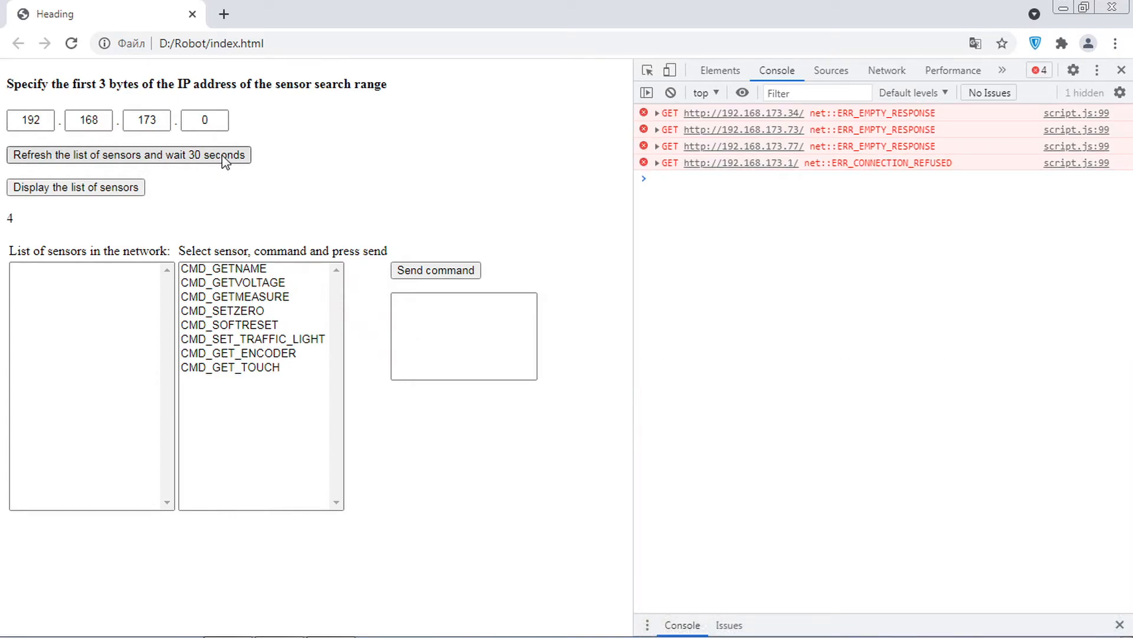
pyautogui.click(128, 154)
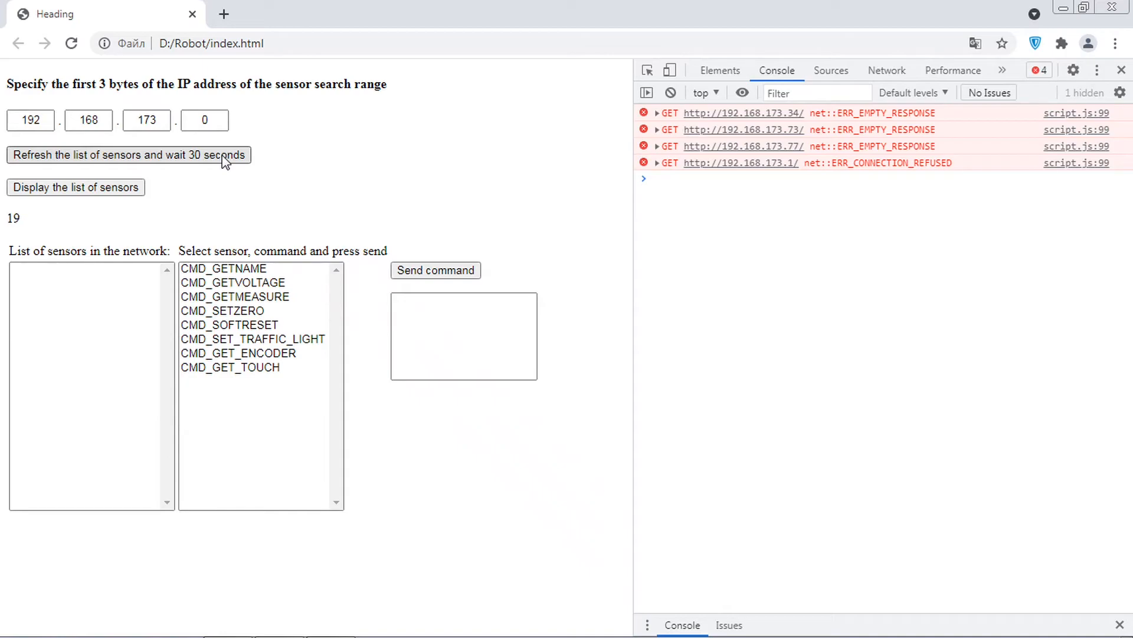
pyautogui.click(127, 154)
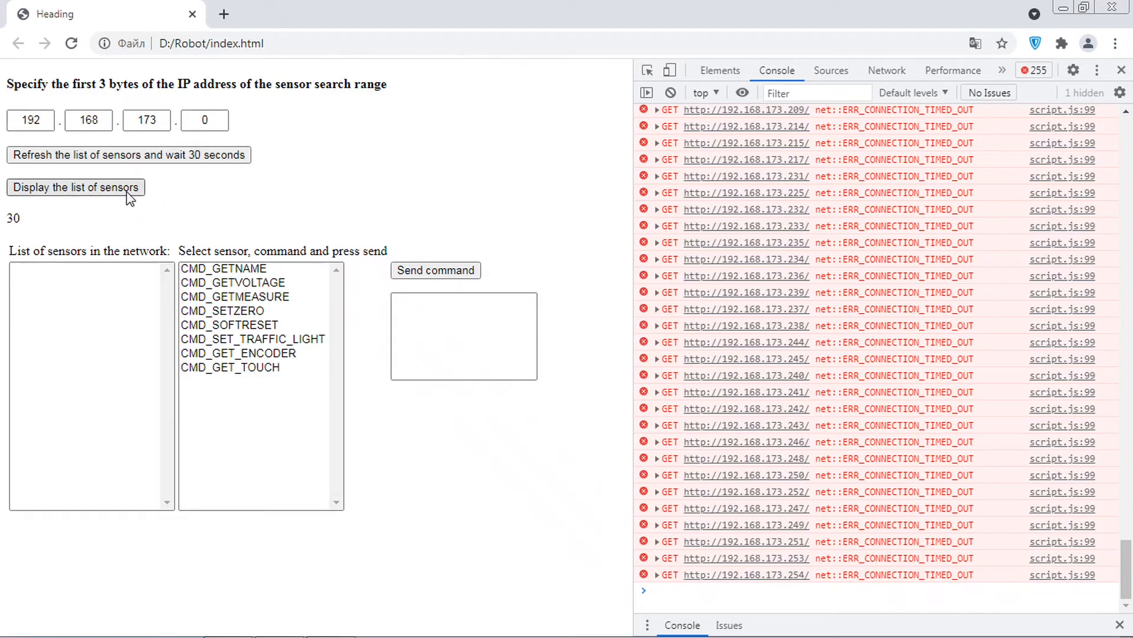
# - Display the four found sensors and send CMD_GETNAME to .34, .73 and .77
pyautogui.click(75, 188)
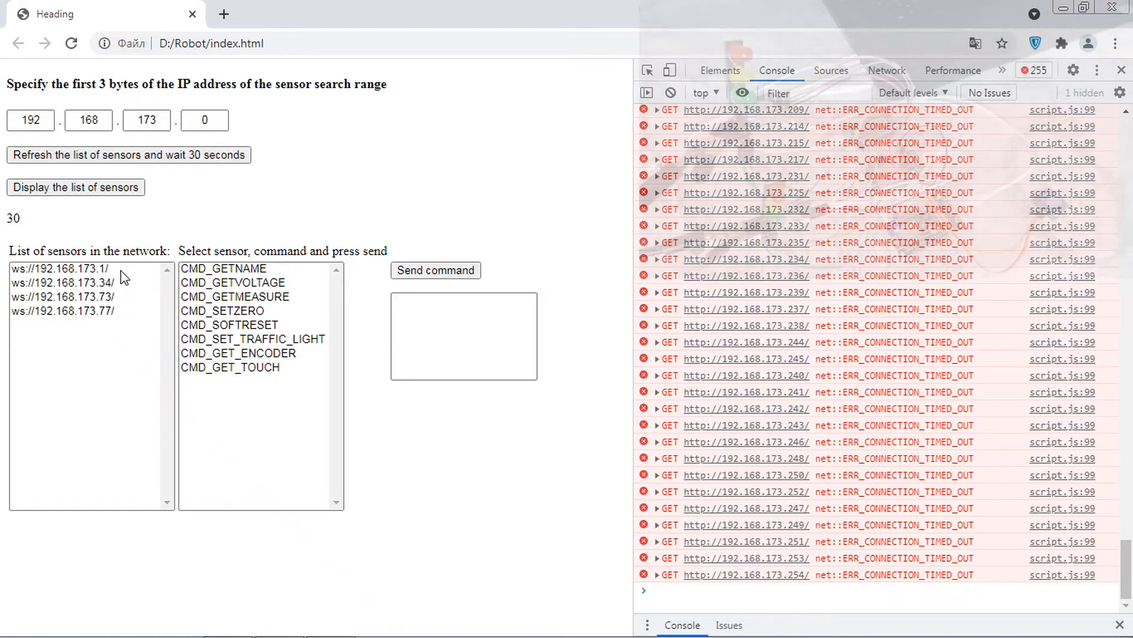
pyautogui.click(61, 282)
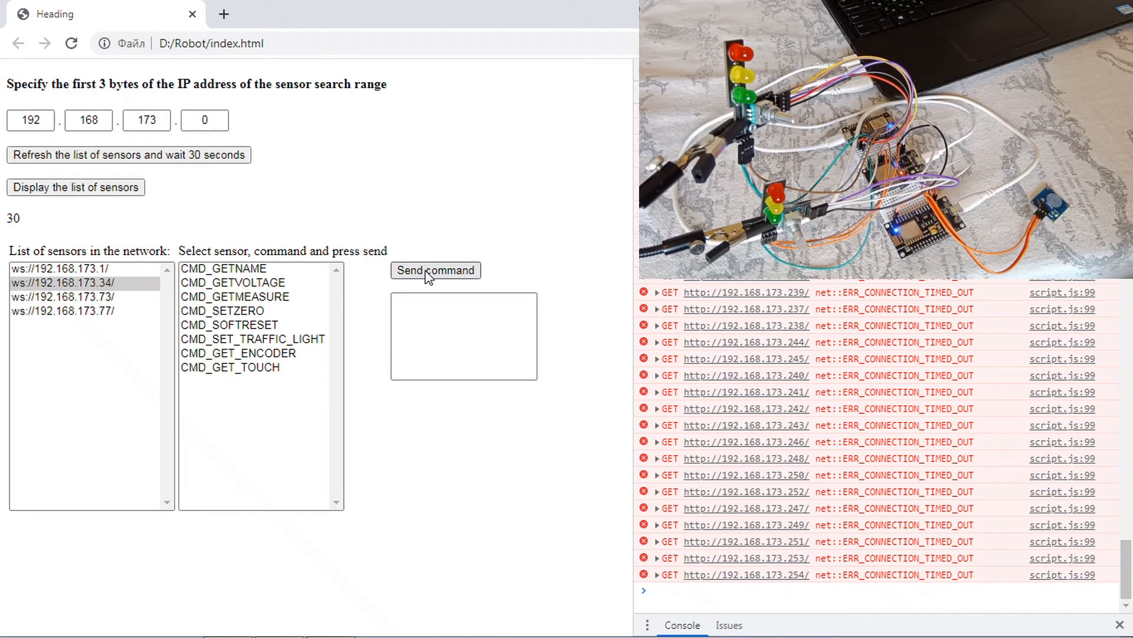
pyautogui.click(225, 268)
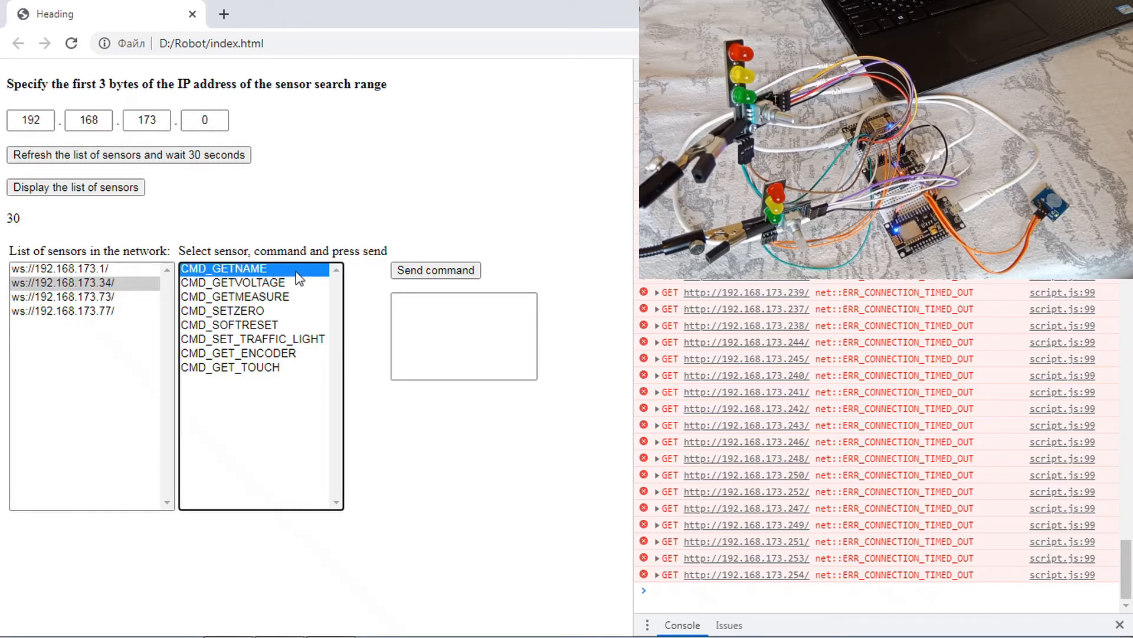
pyautogui.click(436, 269)
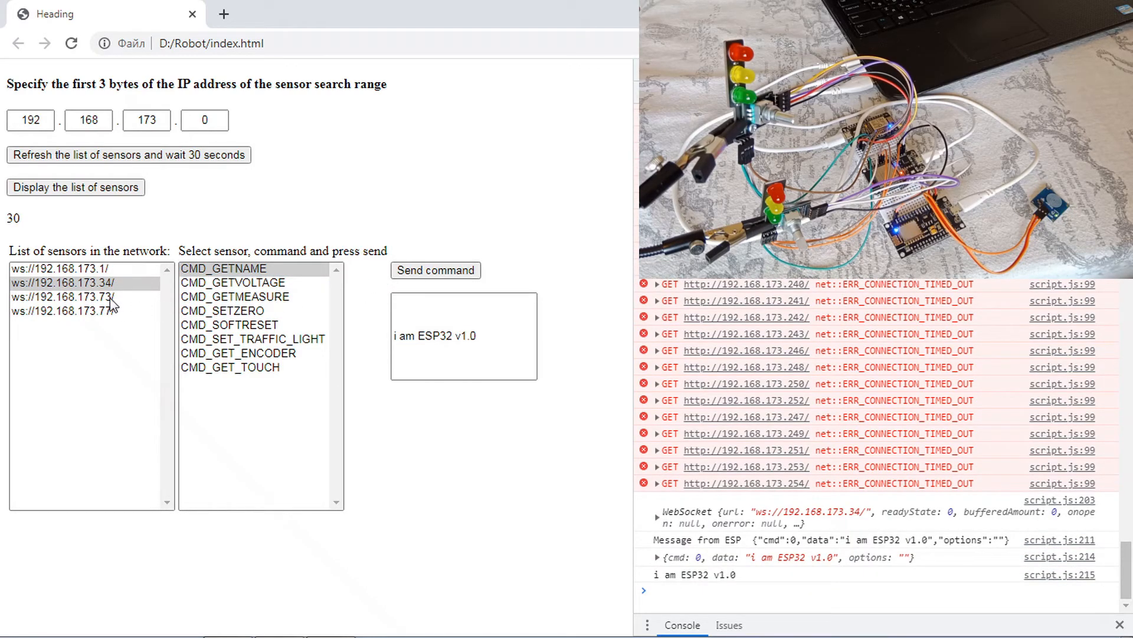
pyautogui.click(435, 271)
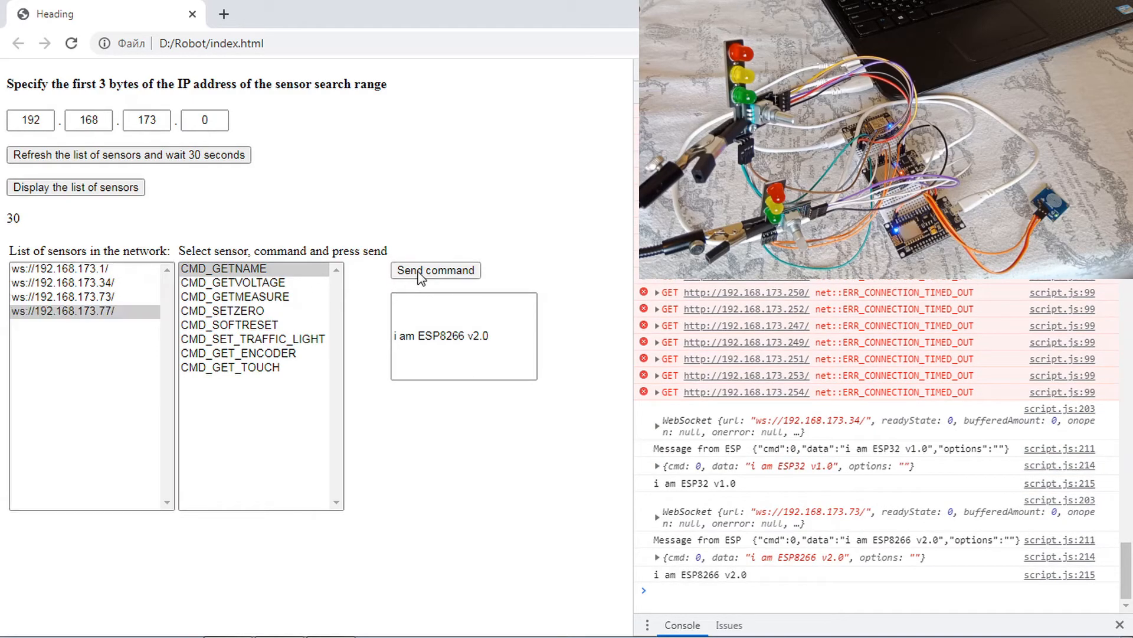
pyautogui.click(436, 269)
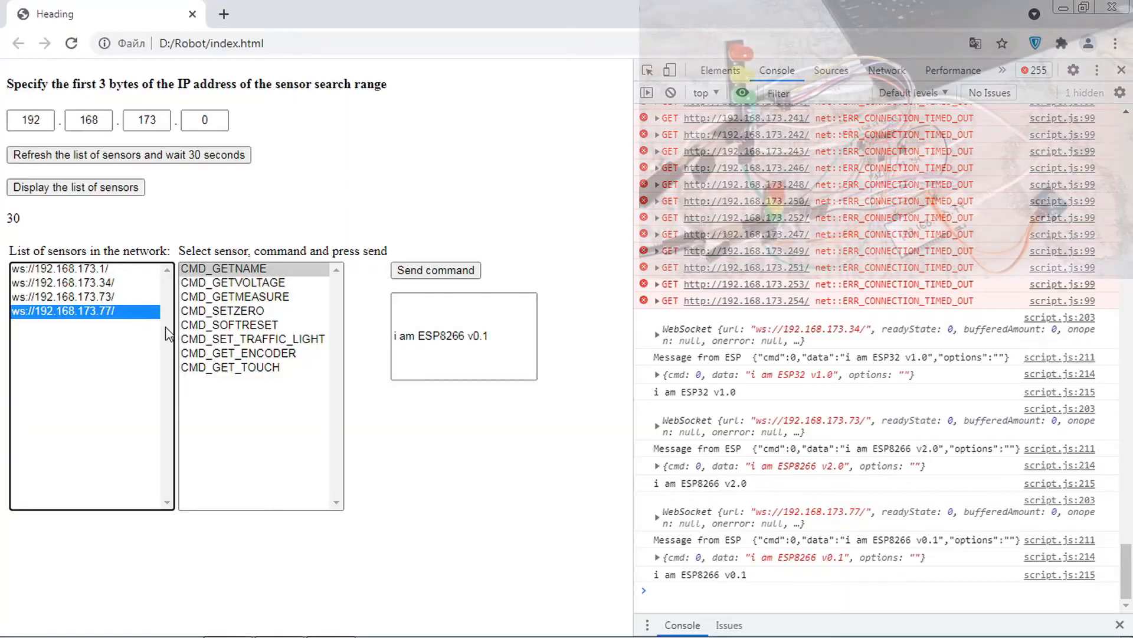
# - Send CMD_GET_TOUCH to the .77 board twice, reading touch= 1 then touch= 0
pyautogui.click(230, 367)
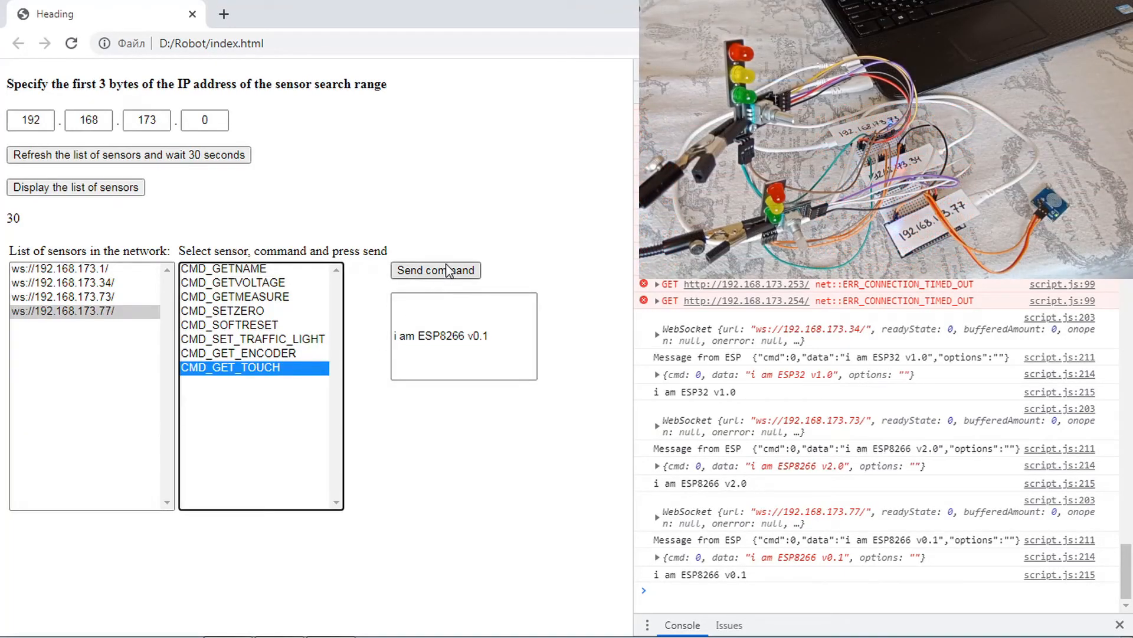
pyautogui.click(435, 270)
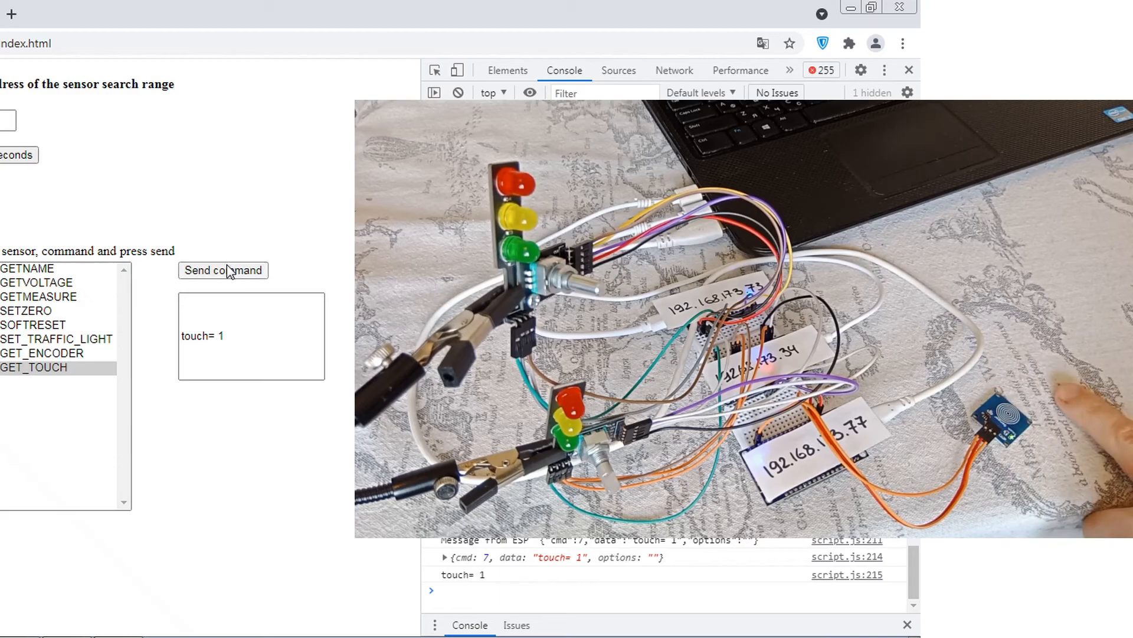
pyautogui.click(223, 269)
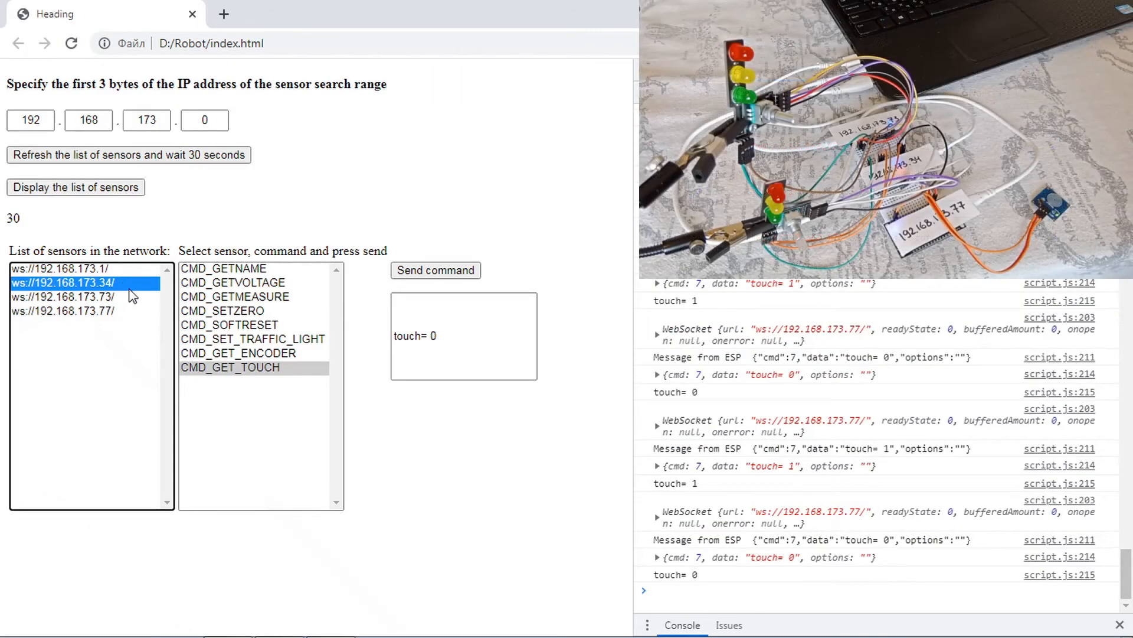
# - Send CMD_SET_TRAFFIC_LIGHT green then yellow to .34, then request CMD_GET_ENCODER (encoder= 11)
pyautogui.click(253, 339)
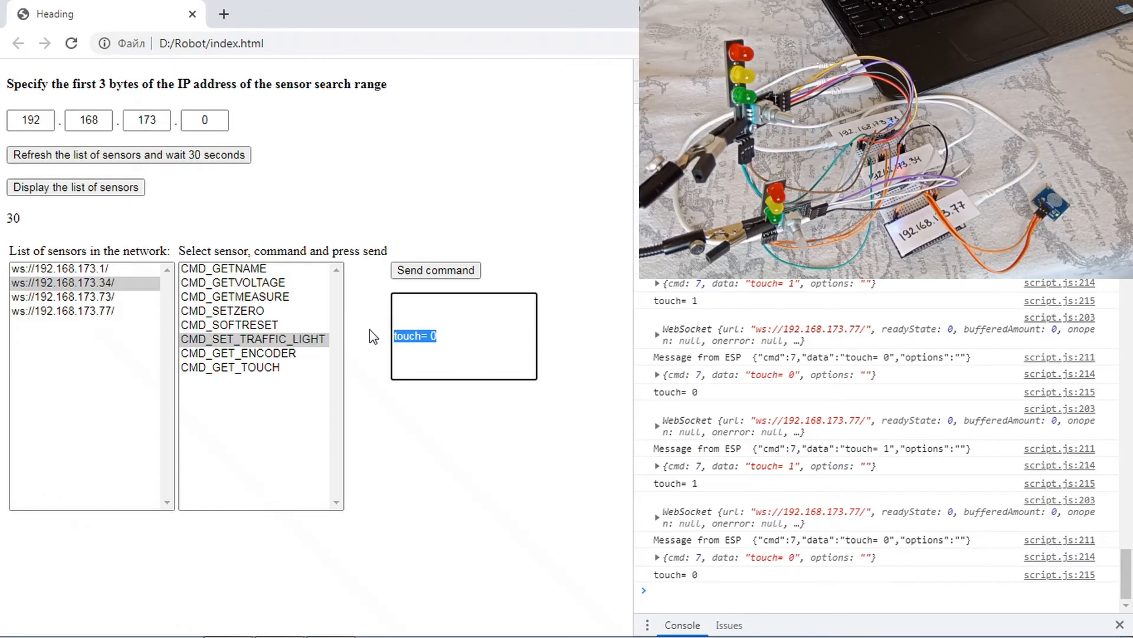
pyautogui.click(436, 270)
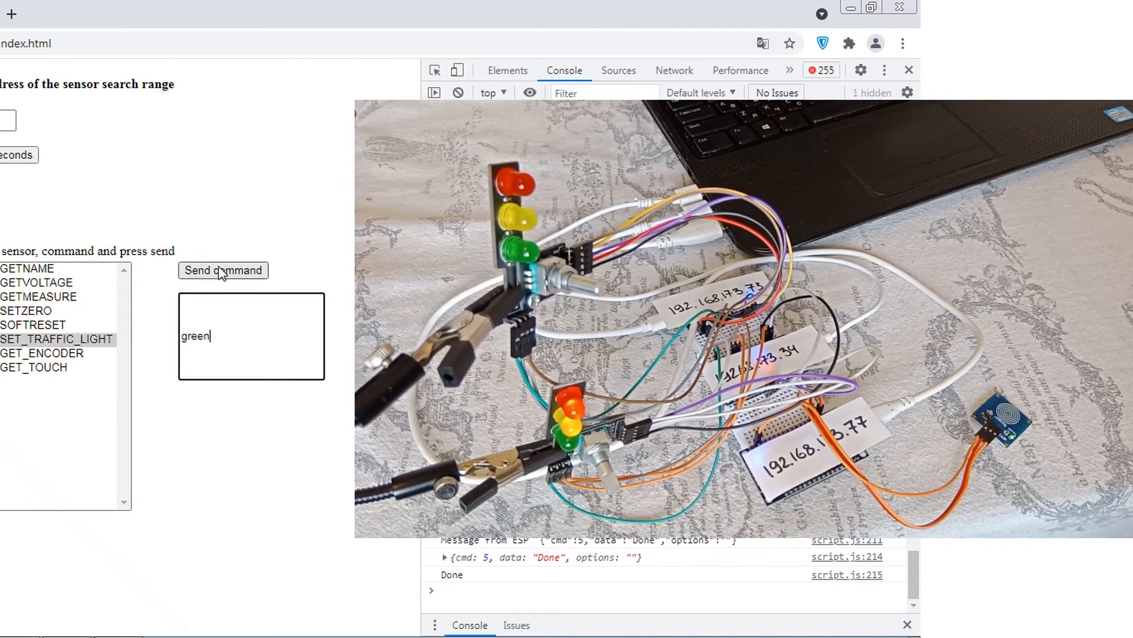
pyautogui.click(223, 269)
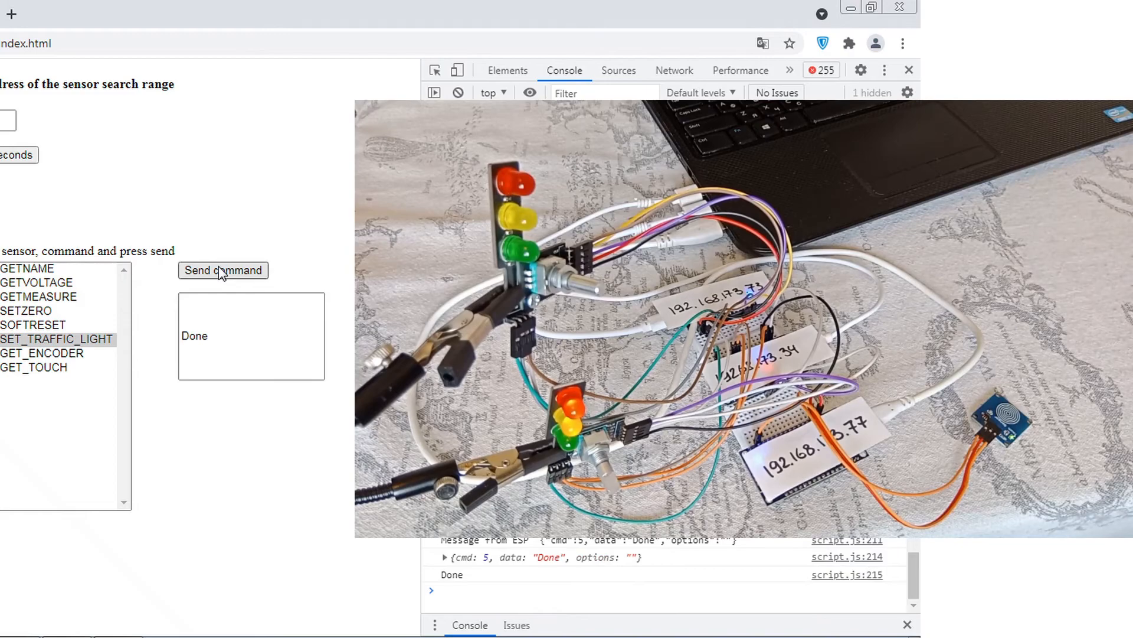
pyautogui.click(223, 269)
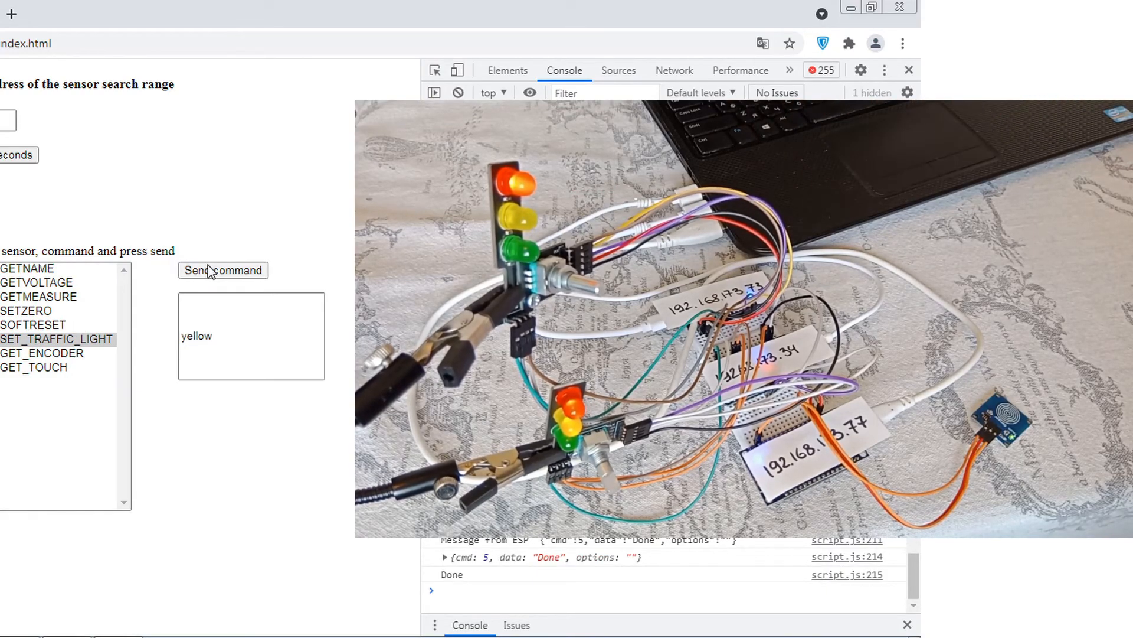
pyautogui.write('g')
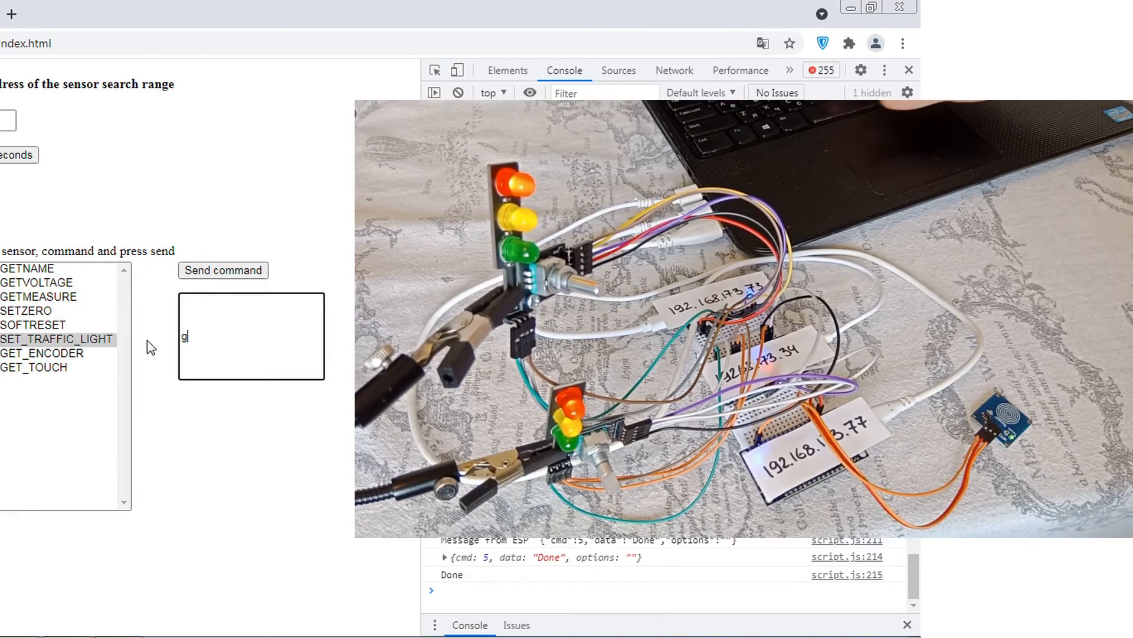
pyautogui.click(223, 269)
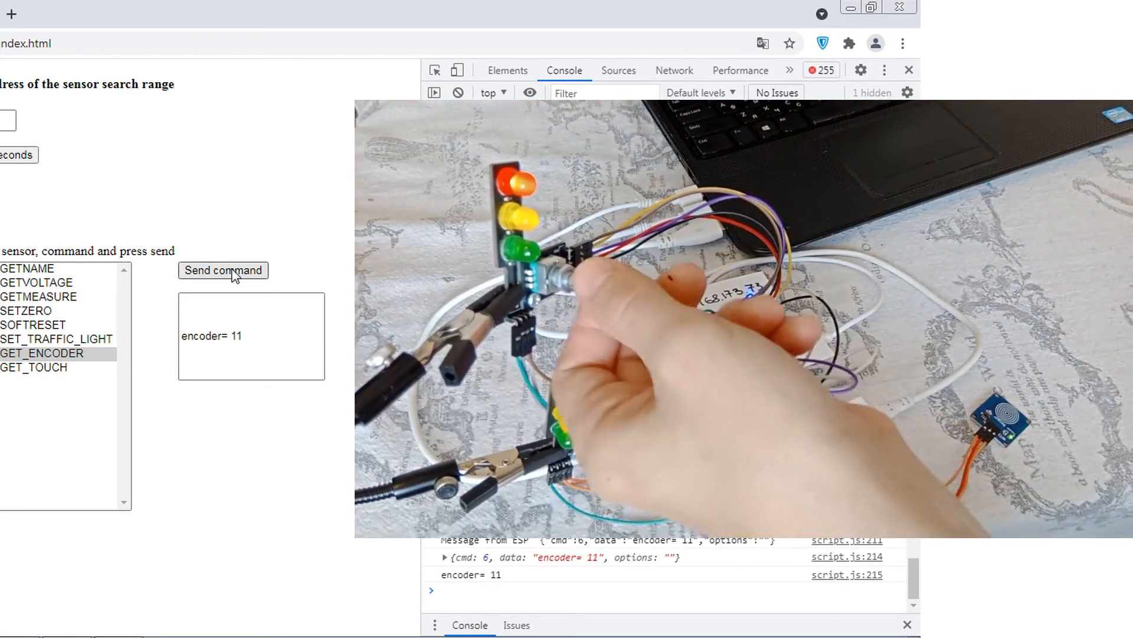
# - Send CMD_GET_ENCODER repeatedly while turning the knob, readings running 17 through -29 to 14
pyautogui.click(223, 270)
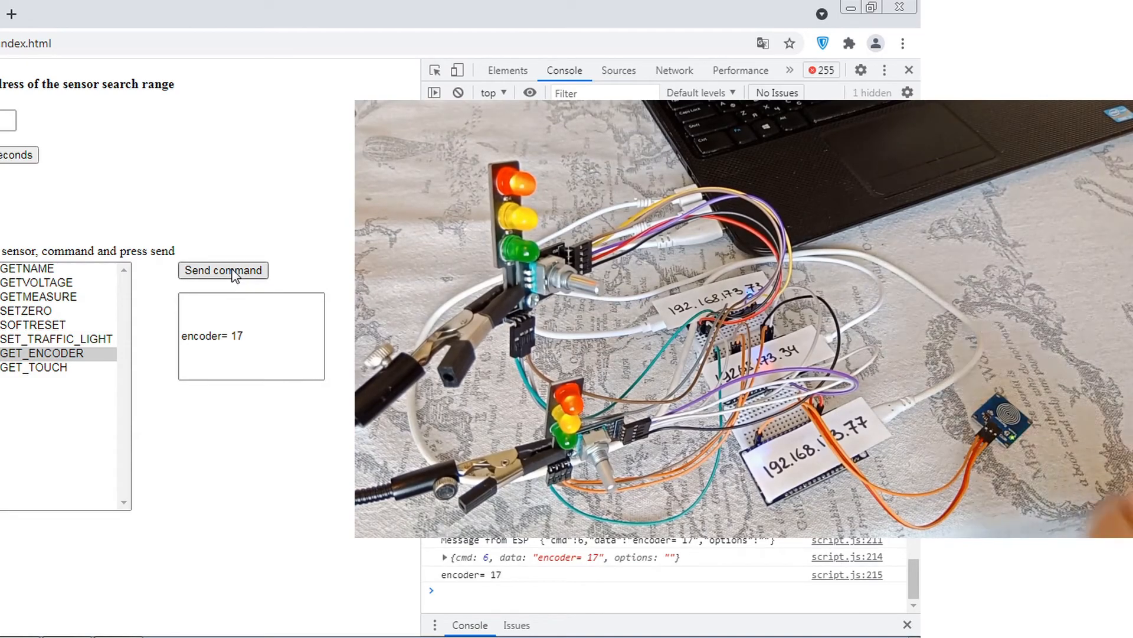
pyautogui.click(224, 270)
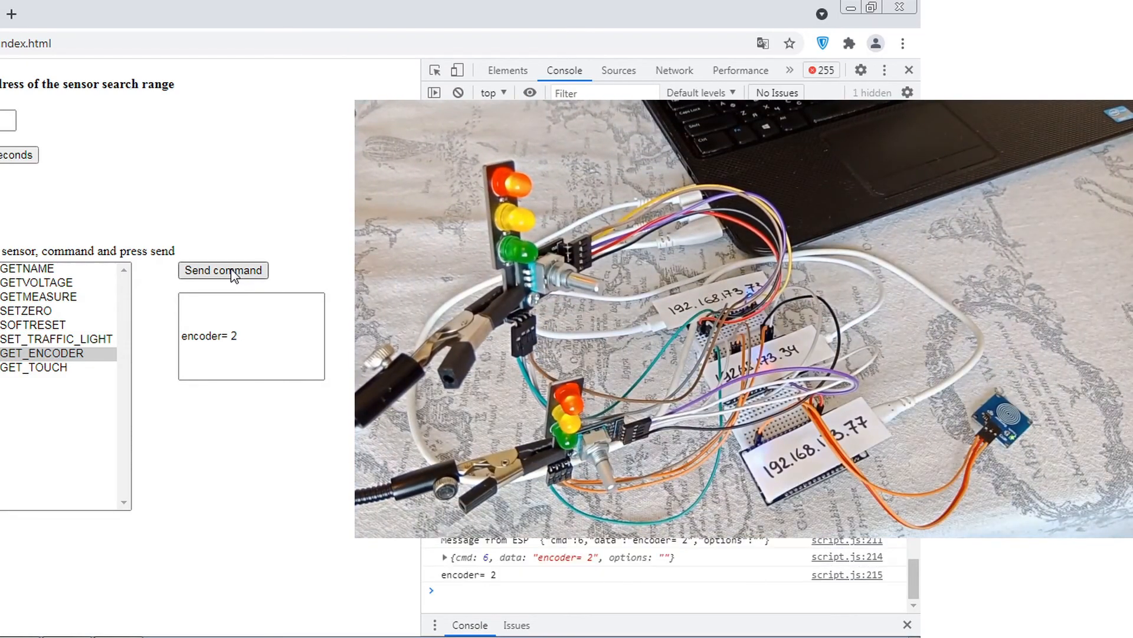
pyautogui.click(223, 270)
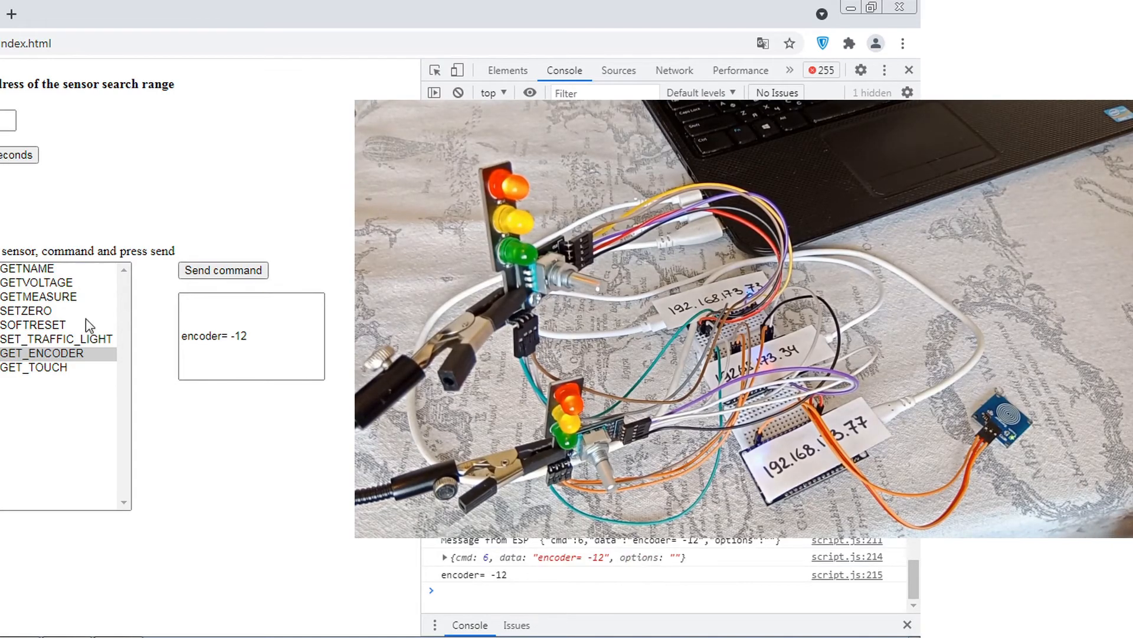
pyautogui.click(223, 270)
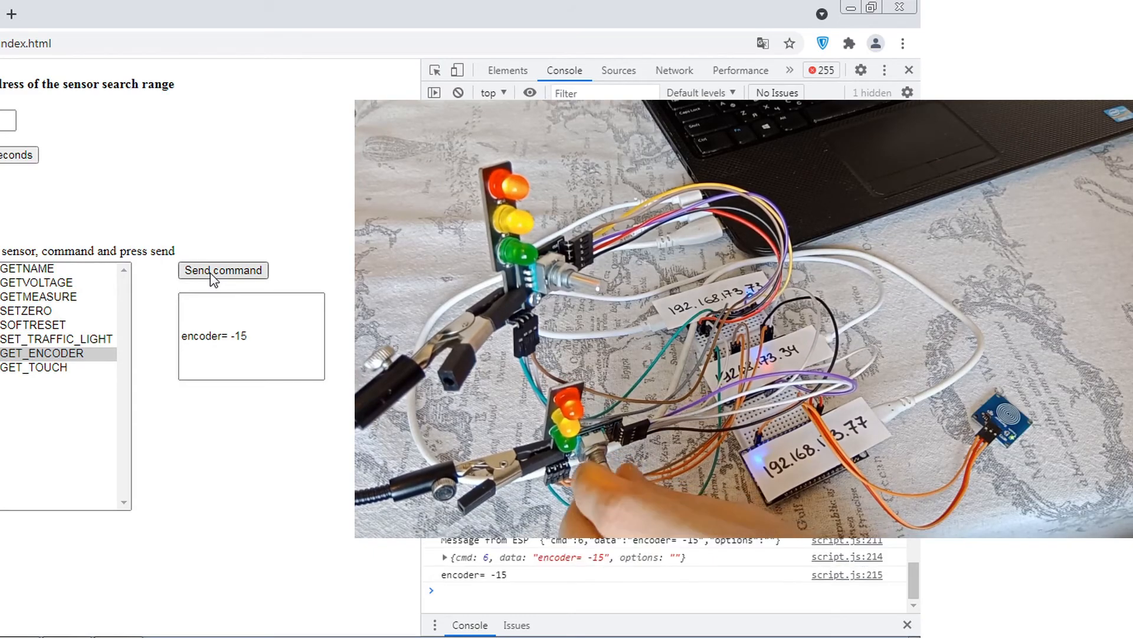
pyautogui.click(223, 269)
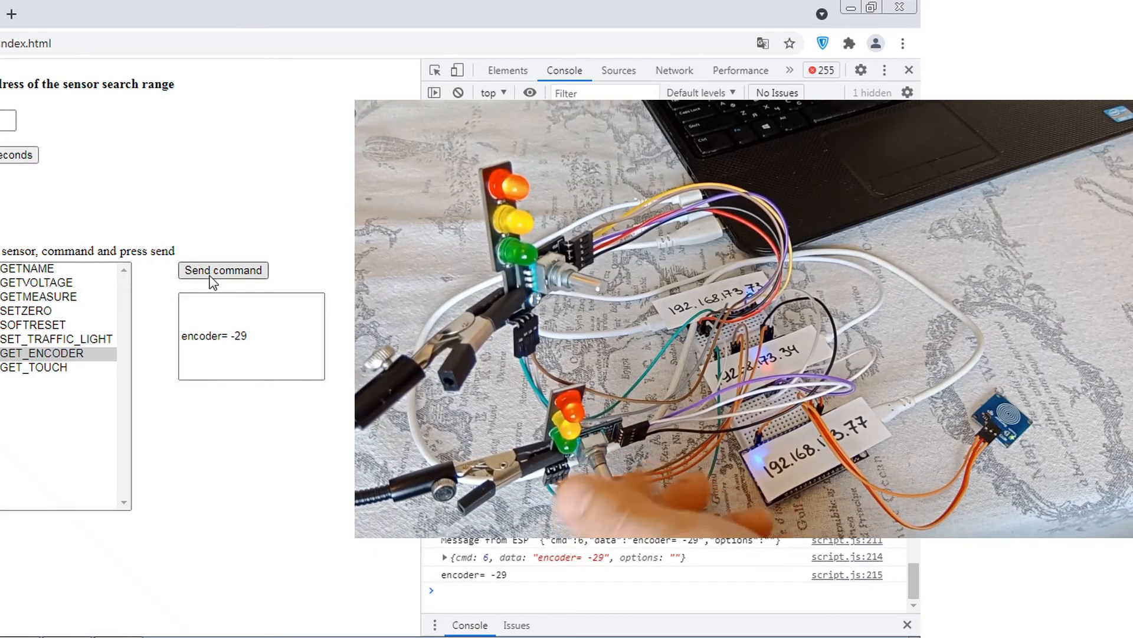
pyautogui.click(223, 269)
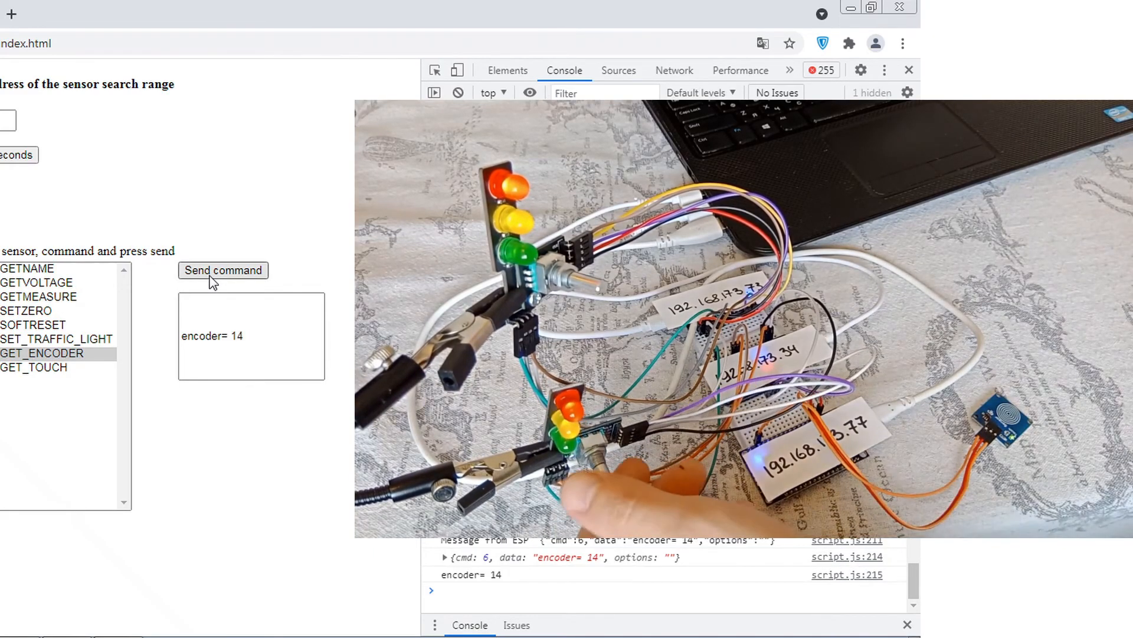
pyautogui.click(223, 269)
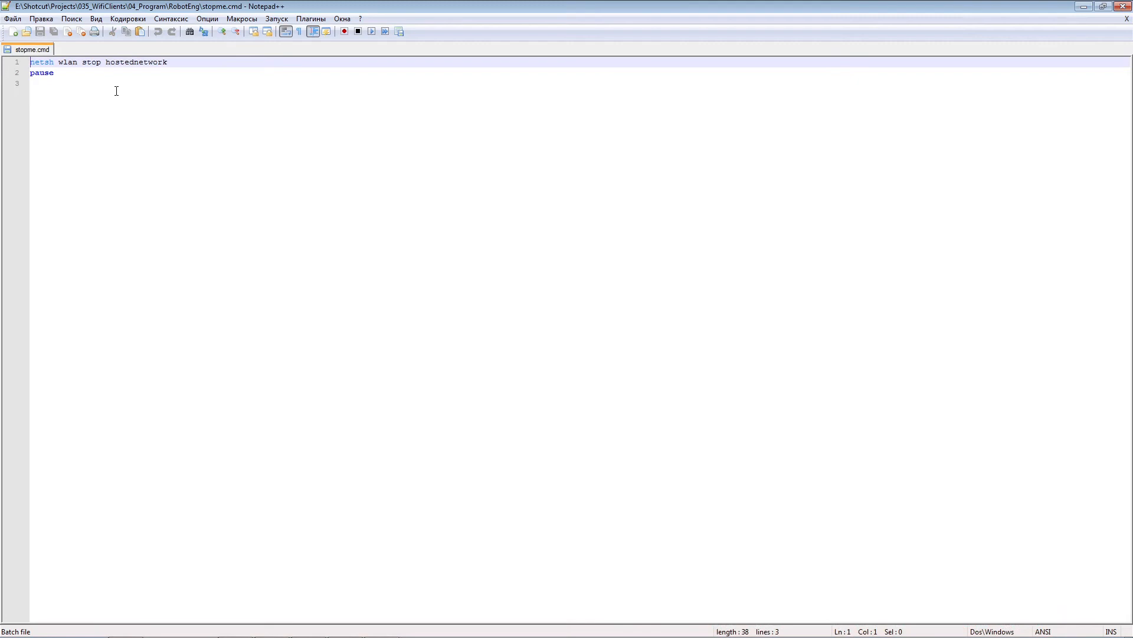
# - Select both lines of stopme.cmd with its netsh hosted-network stop command
pyautogui.press('ctrl+a')
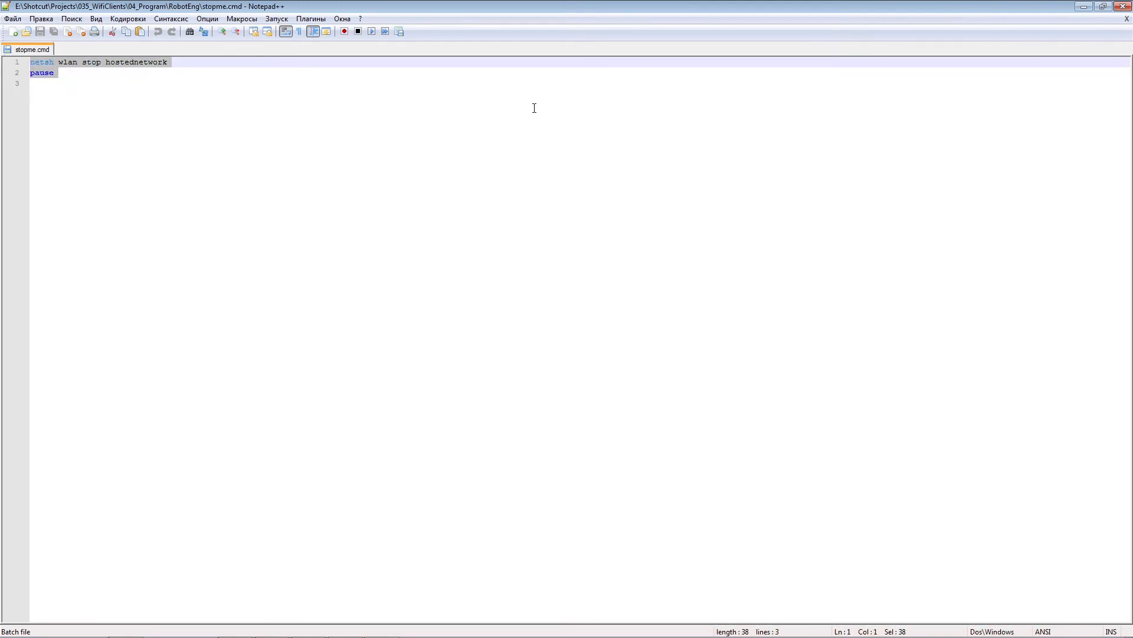
pyautogui.click(29, 49)
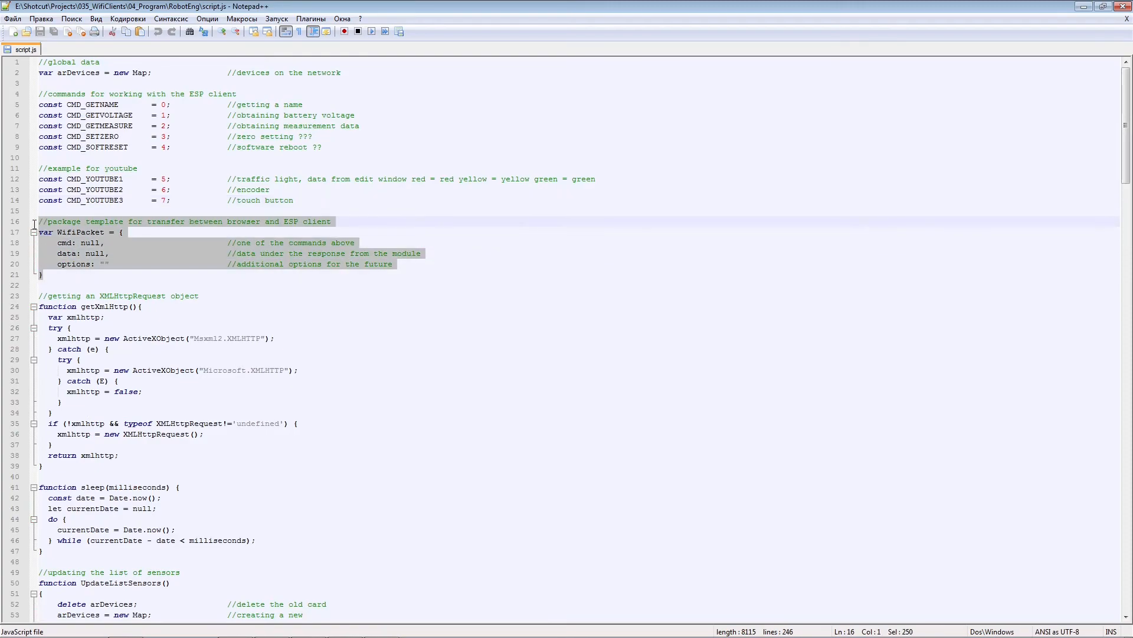
# - Scroll script.js down past the WifiPacket template toward UpdateListSensors()
pyautogui.scroll(-3)
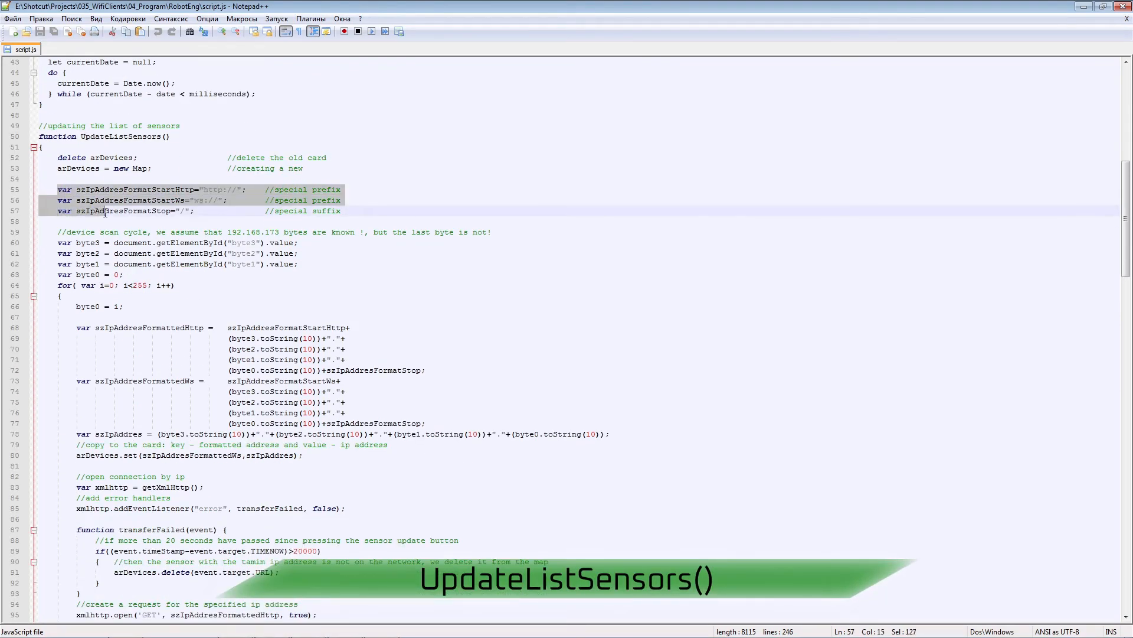
pyautogui.click(298, 263)
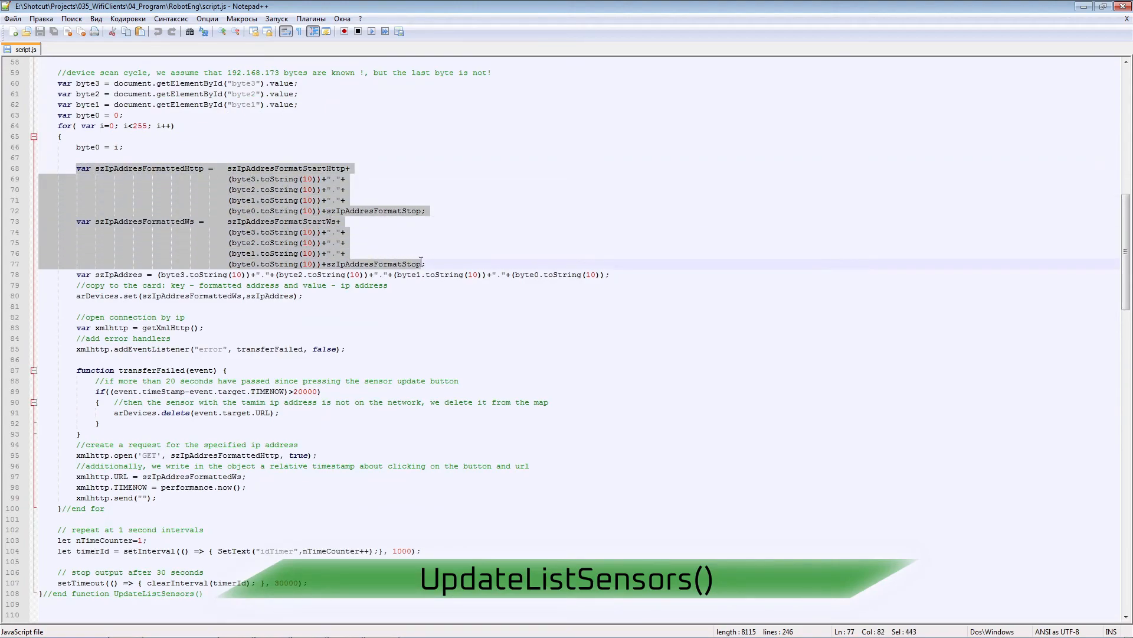
pyautogui.scroll(-3)
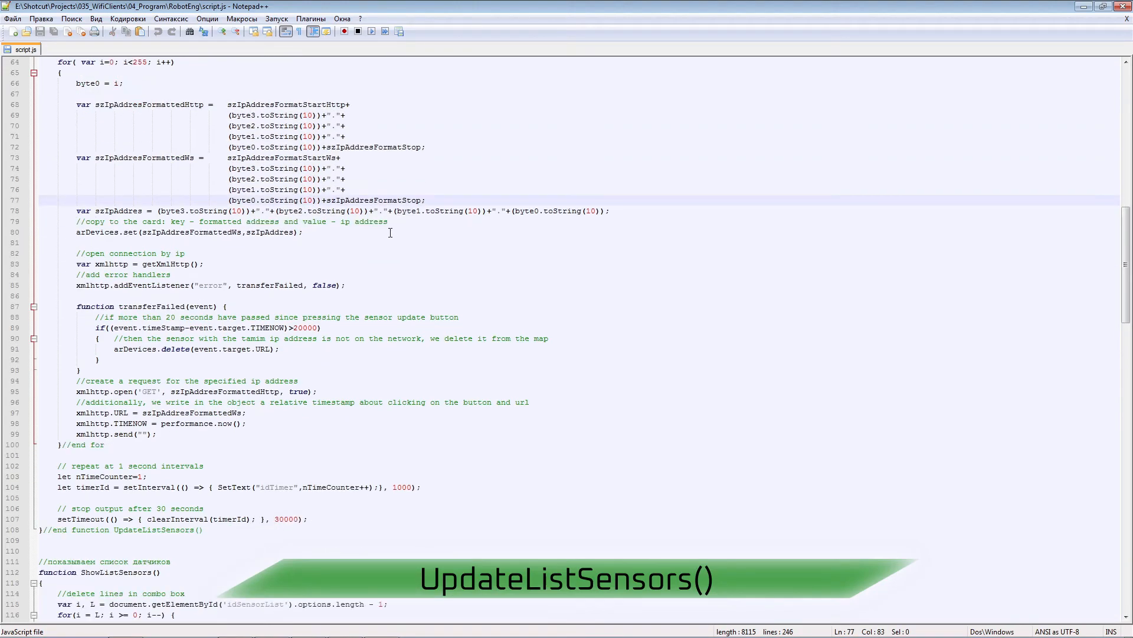
pyautogui.scroll(-3)
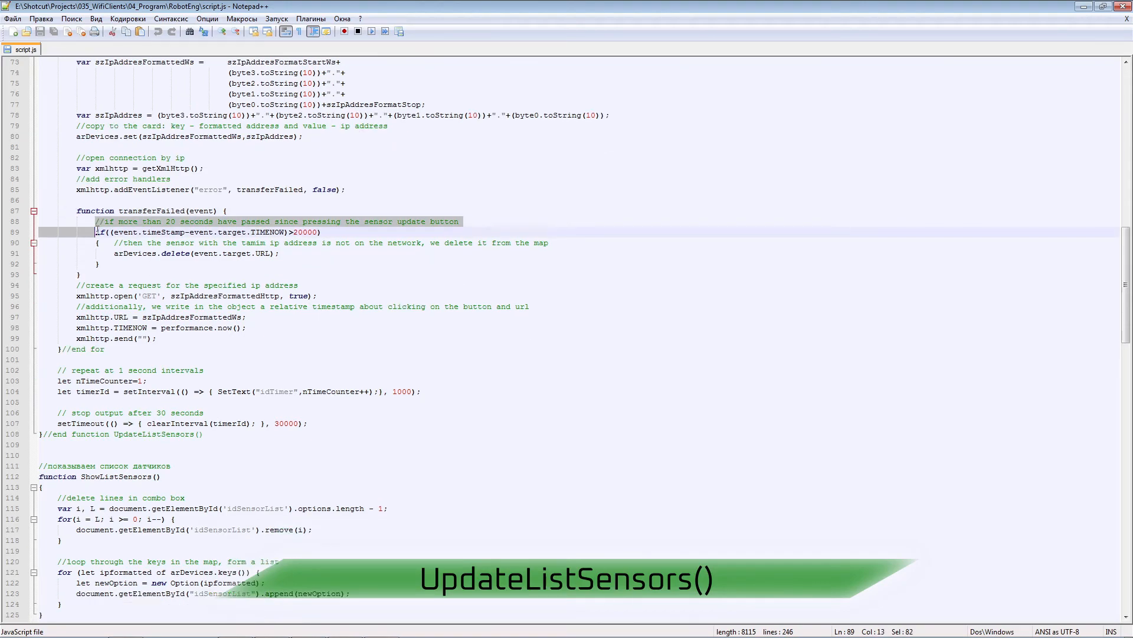
pyautogui.moveTo(95, 231); pyautogui.dragTo(272, 253)
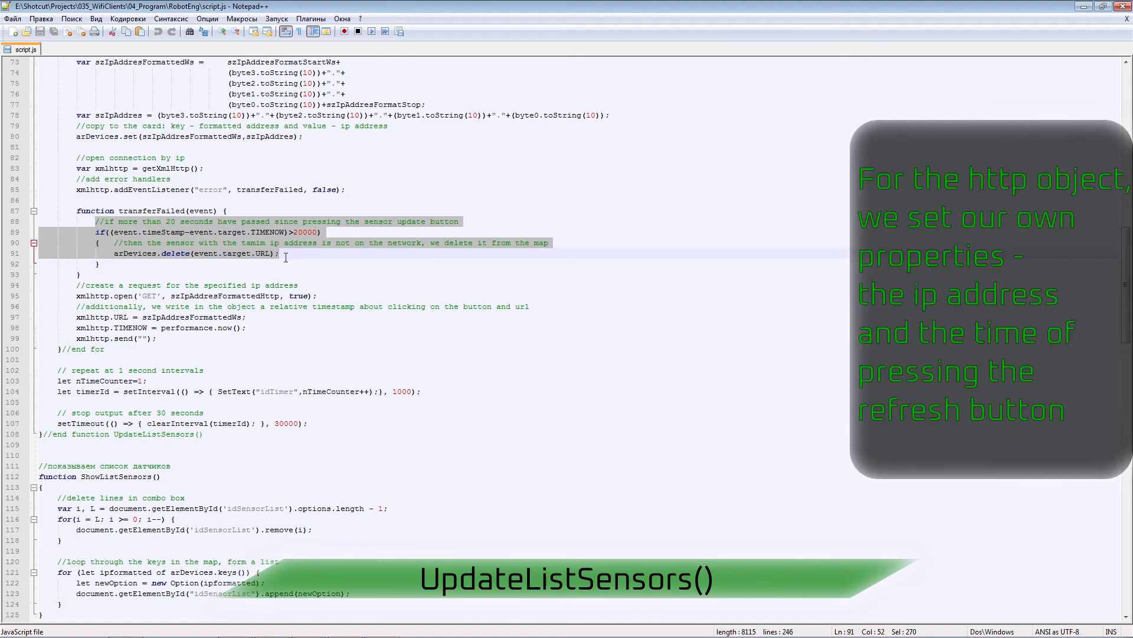
pyautogui.scroll(-3)
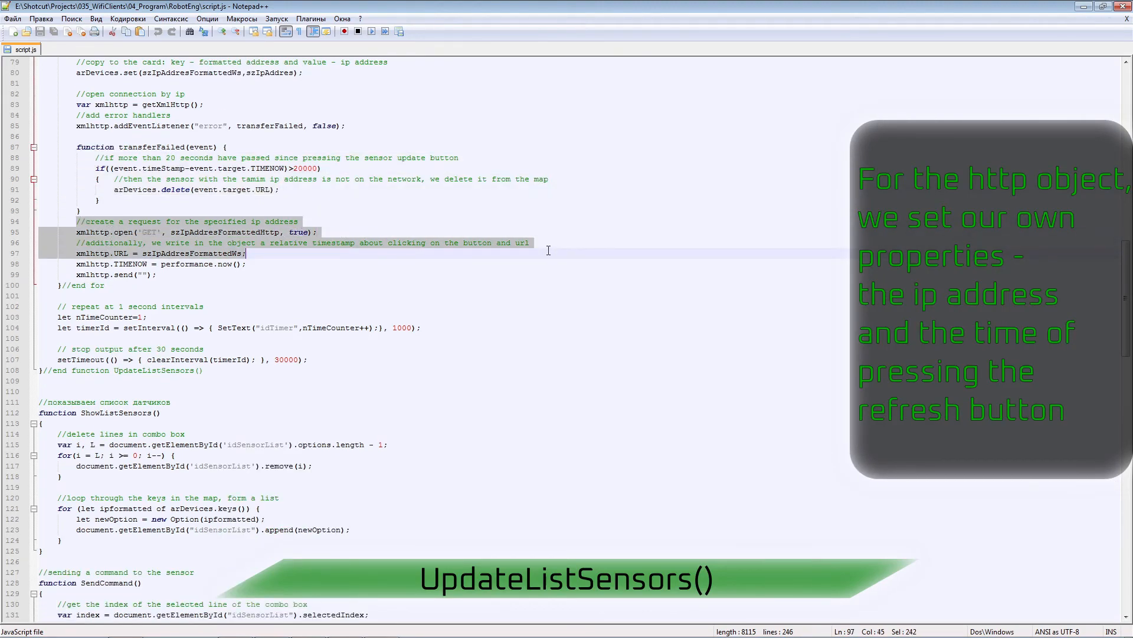
pyautogui.doubleClick(120, 253)
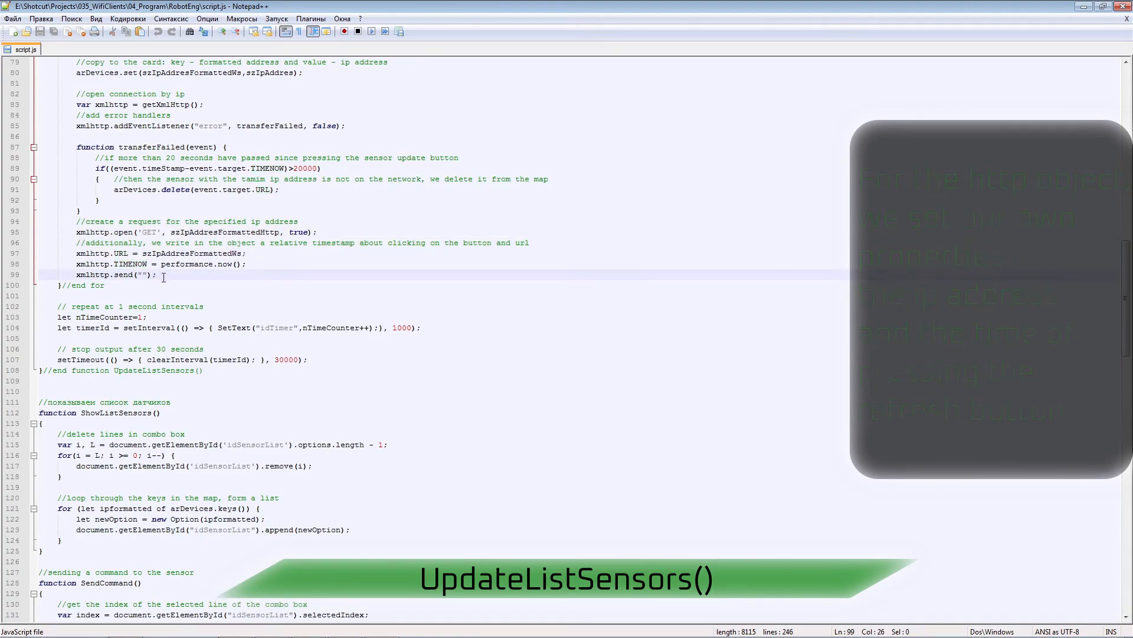
pyautogui.scroll(-3)
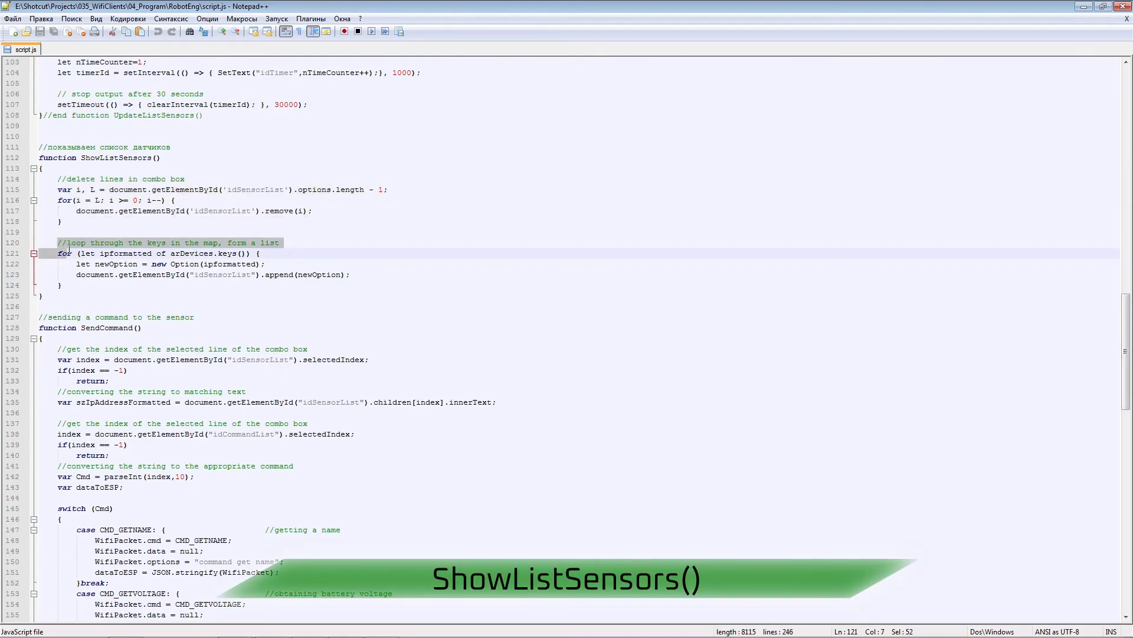
pyautogui.moveTo(65, 252); pyautogui.dragTo(82, 288)
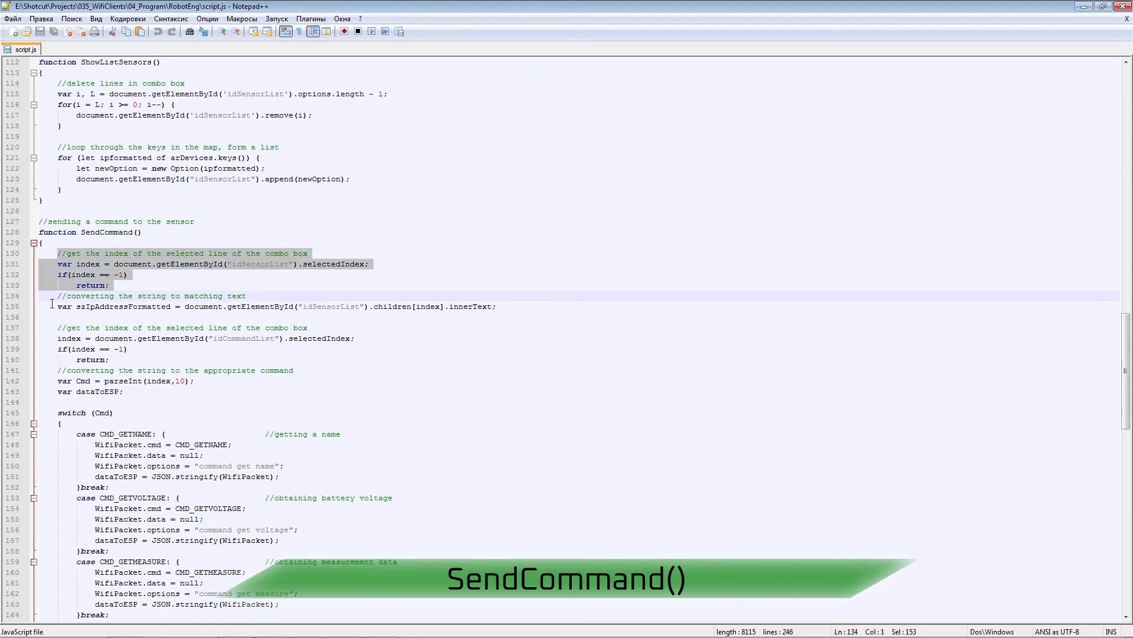
pyautogui.doubleClick(122, 306)
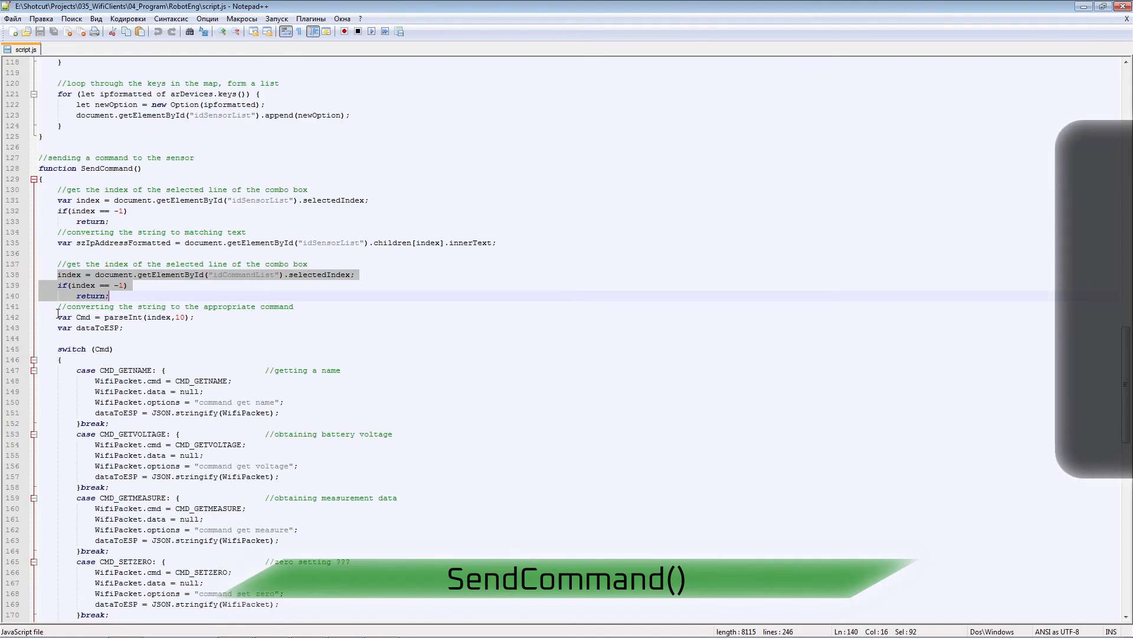
pyautogui.scroll(-3)
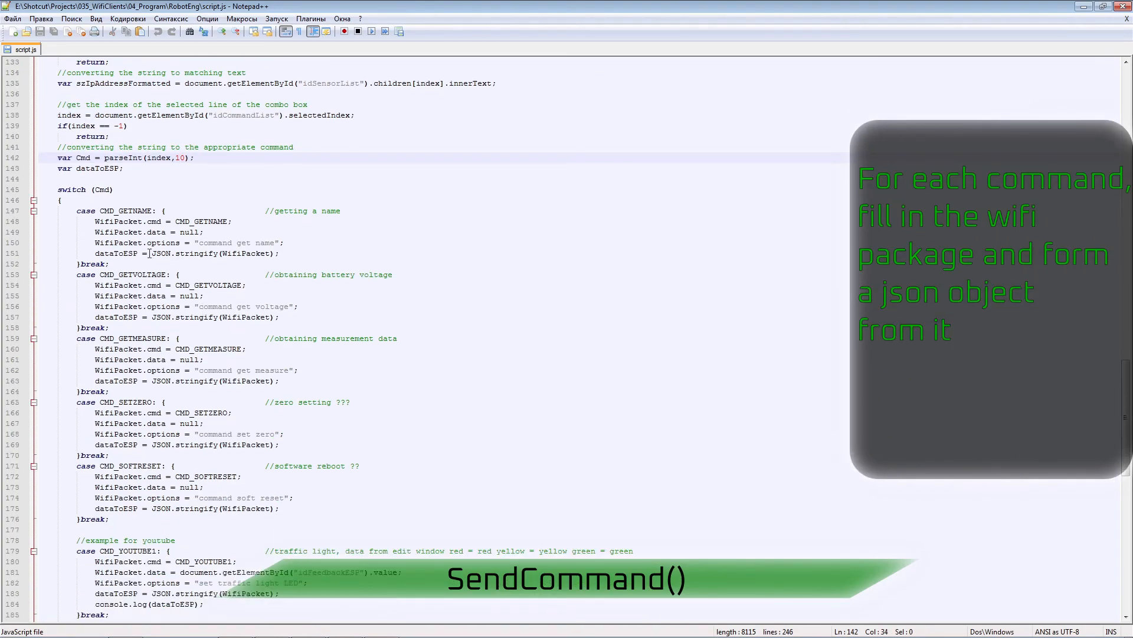
pyautogui.scroll(-3)
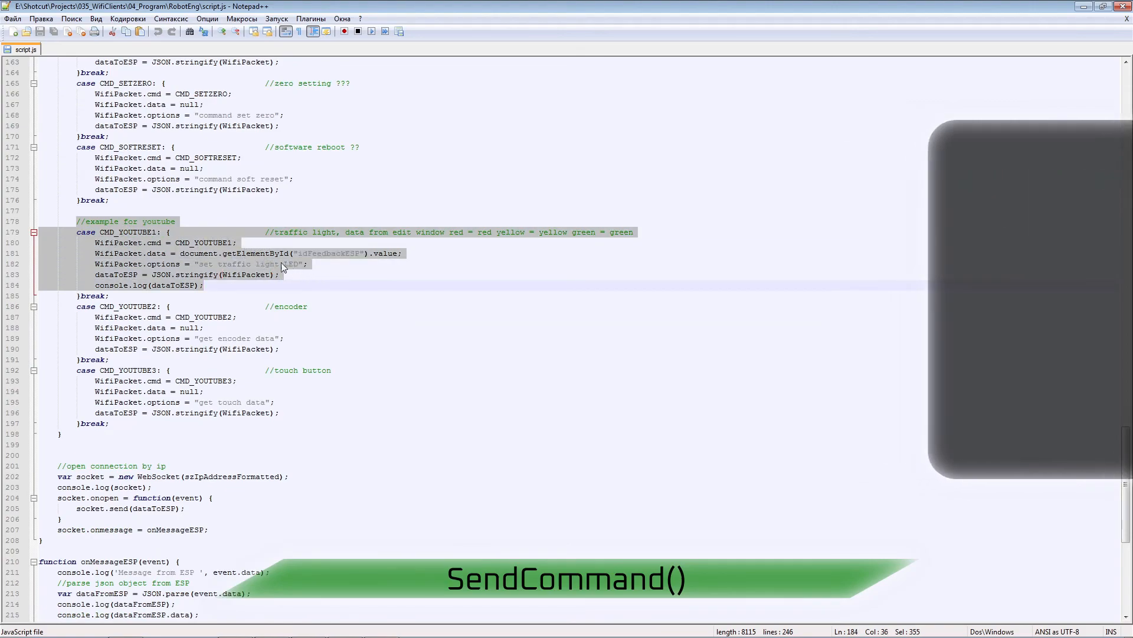
pyautogui.scroll(-3)
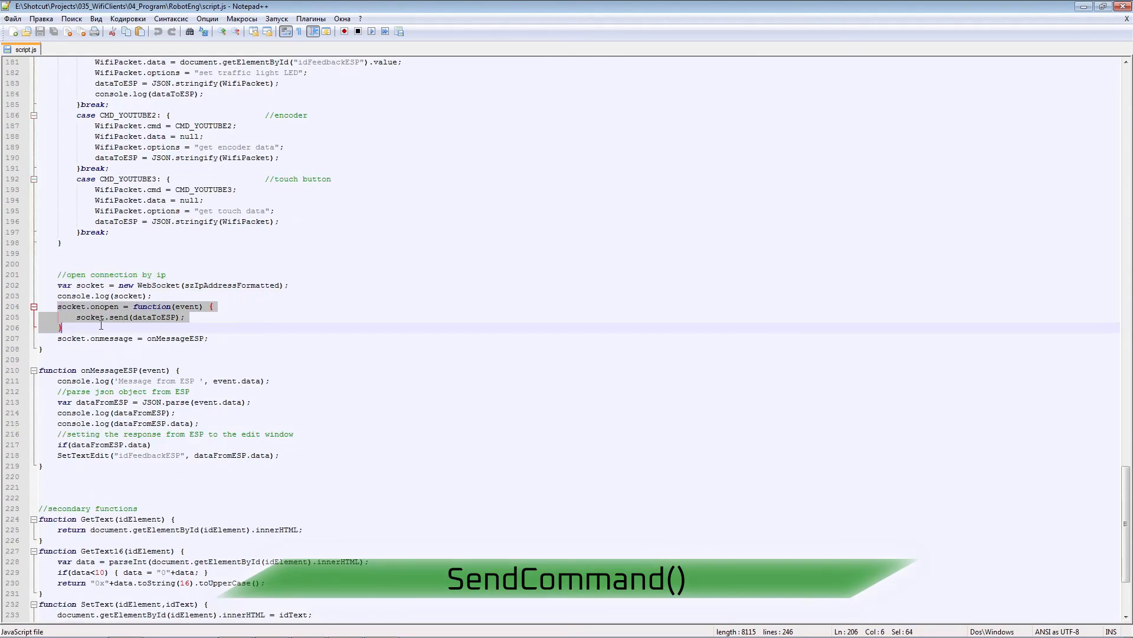
pyautogui.click(61, 339)
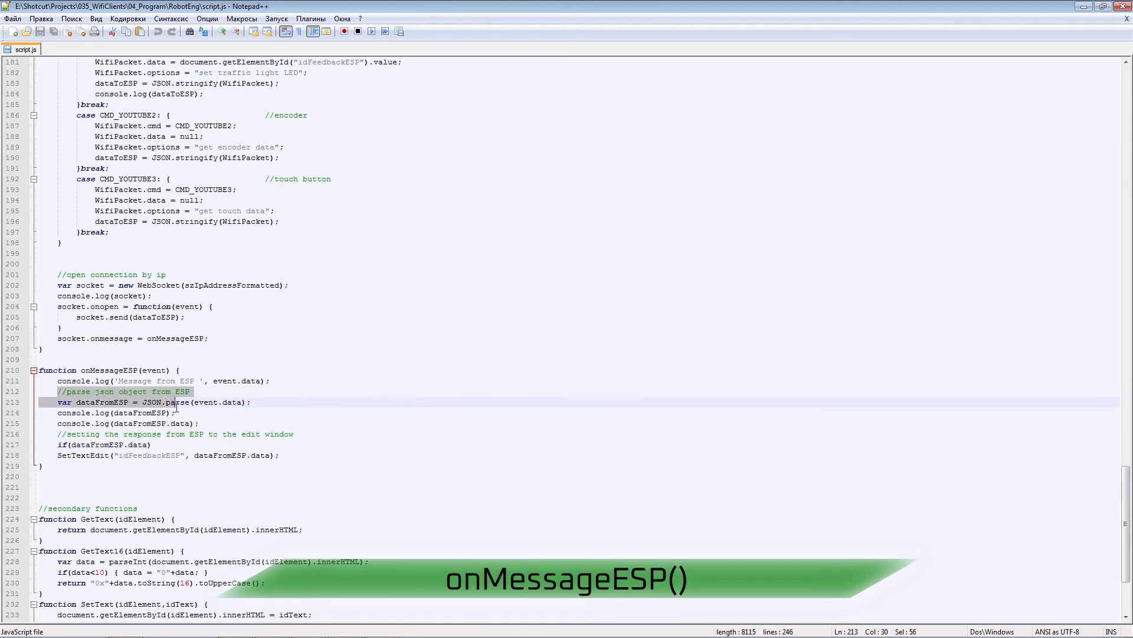
pyautogui.moveTo(177, 401); pyautogui.dragTo(251, 401)
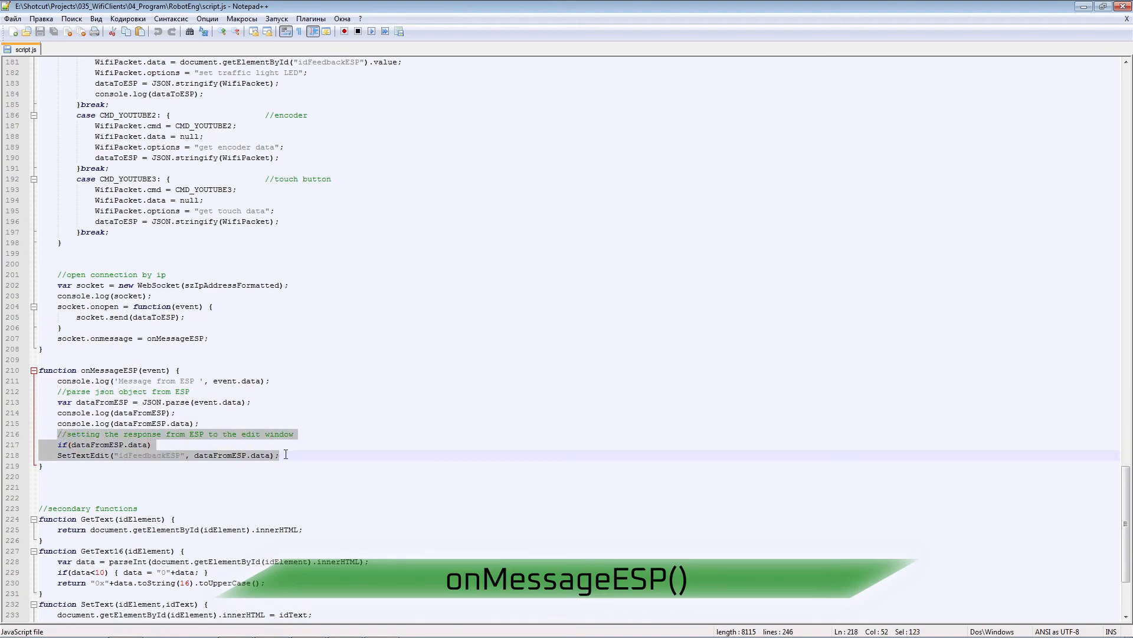
pyautogui.click(288, 455)
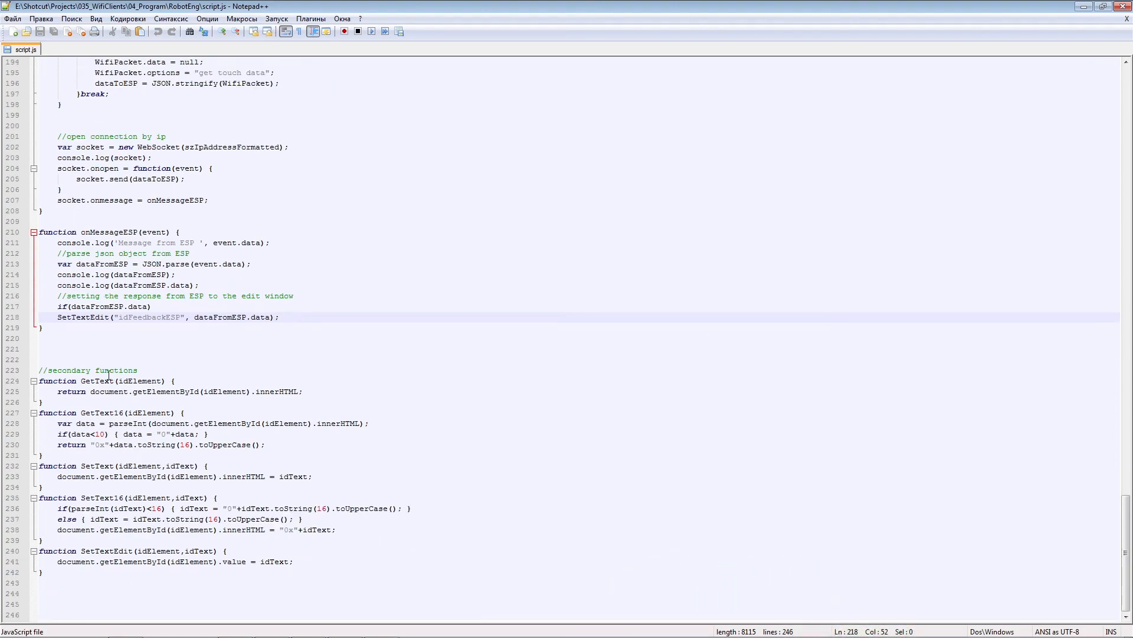
pyautogui.click(38, 49)
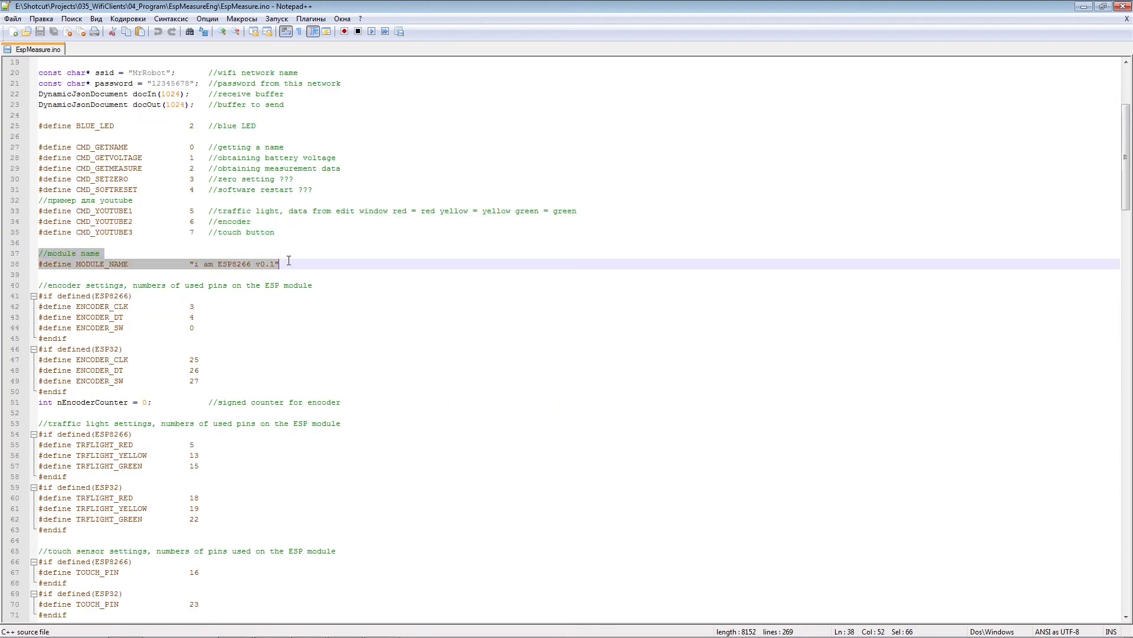
# - Scroll to the EspMeasure.ino defines and highlight the traffic light pin settings for both boards
pyautogui.scroll(-3)
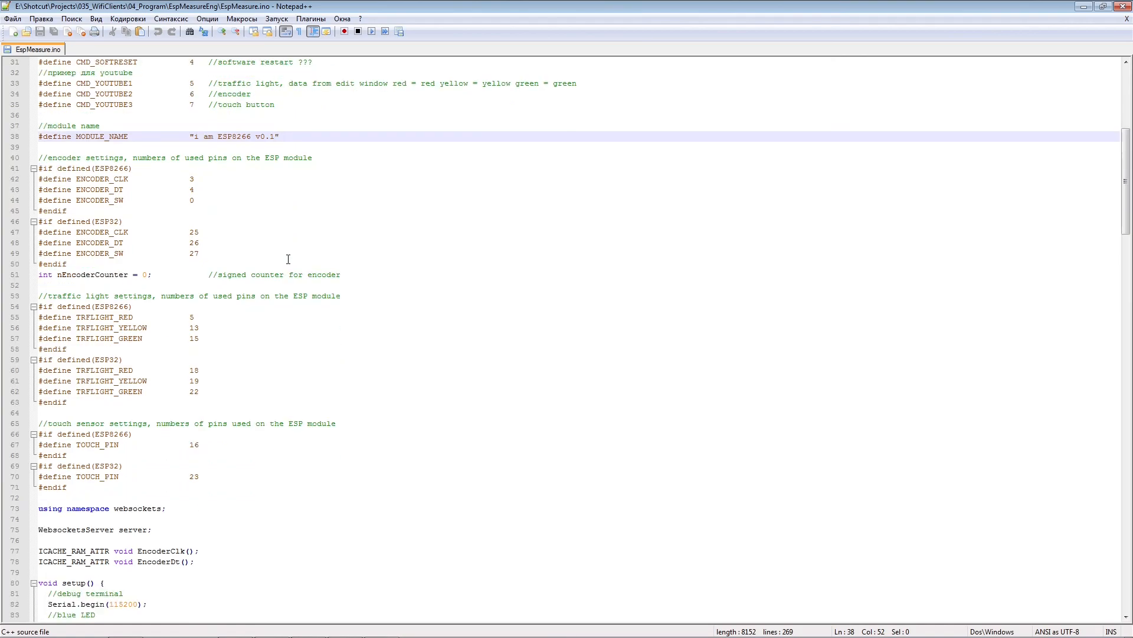
pyautogui.moveTo(38, 157); pyautogui.dragTo(337, 274)
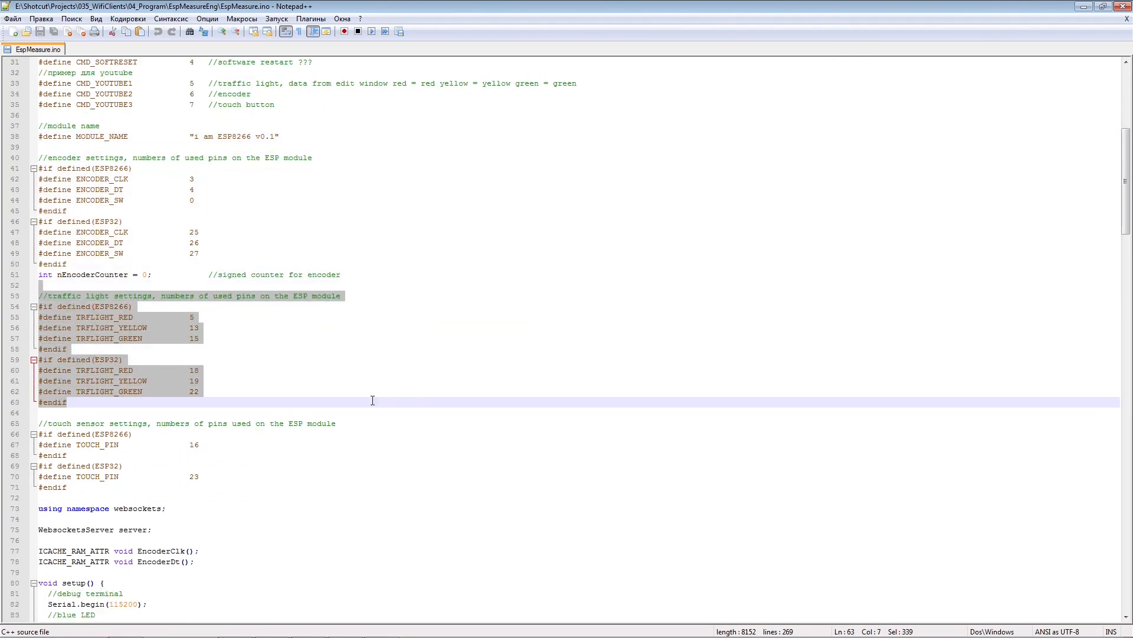
pyautogui.scroll(-3)
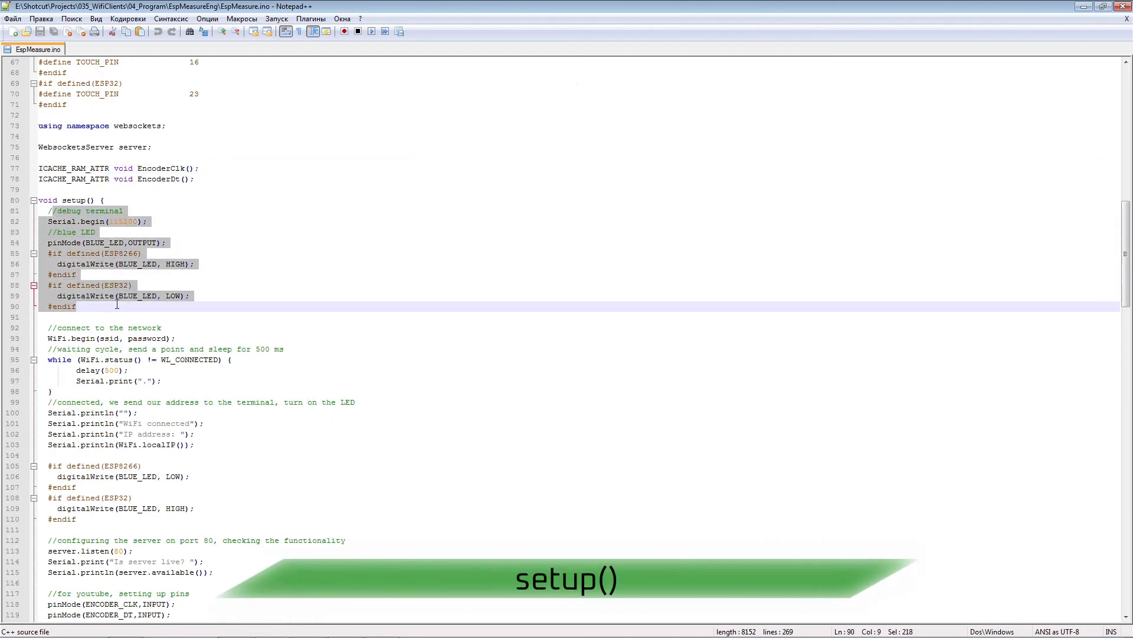
pyautogui.scroll(-3)
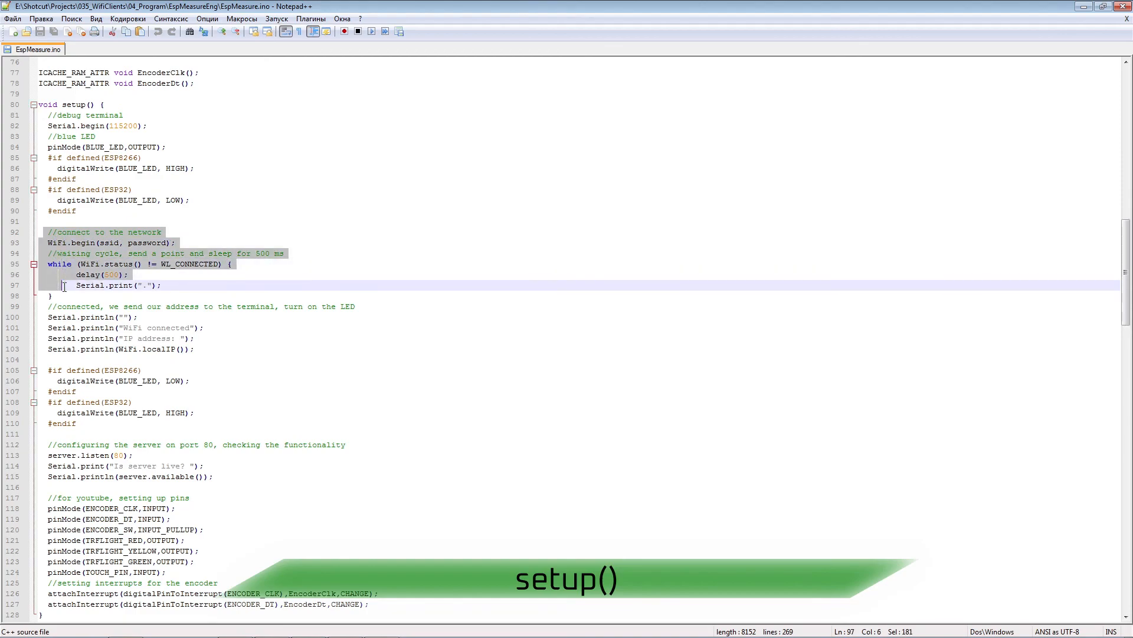
pyautogui.scroll(-3)
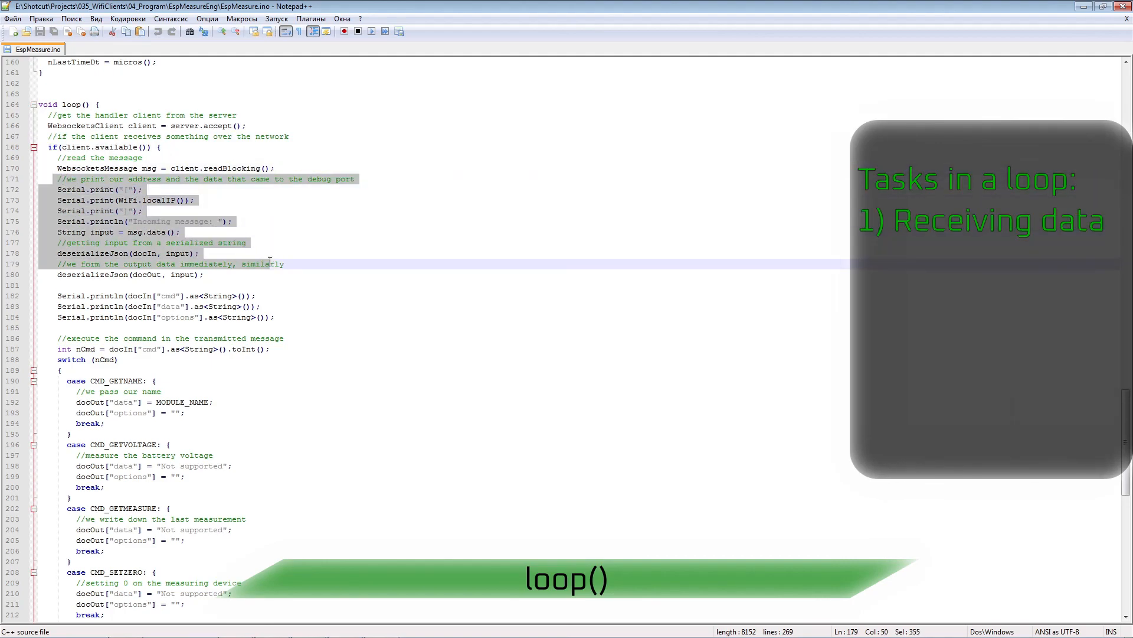
pyautogui.scroll(-3)
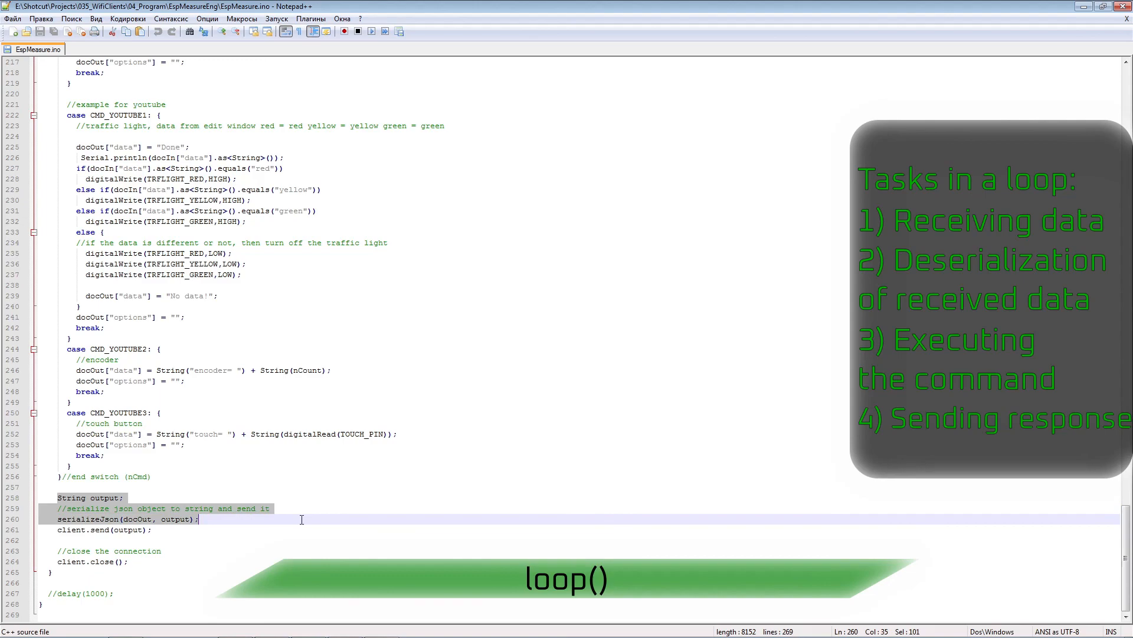
pyautogui.click(129, 529)
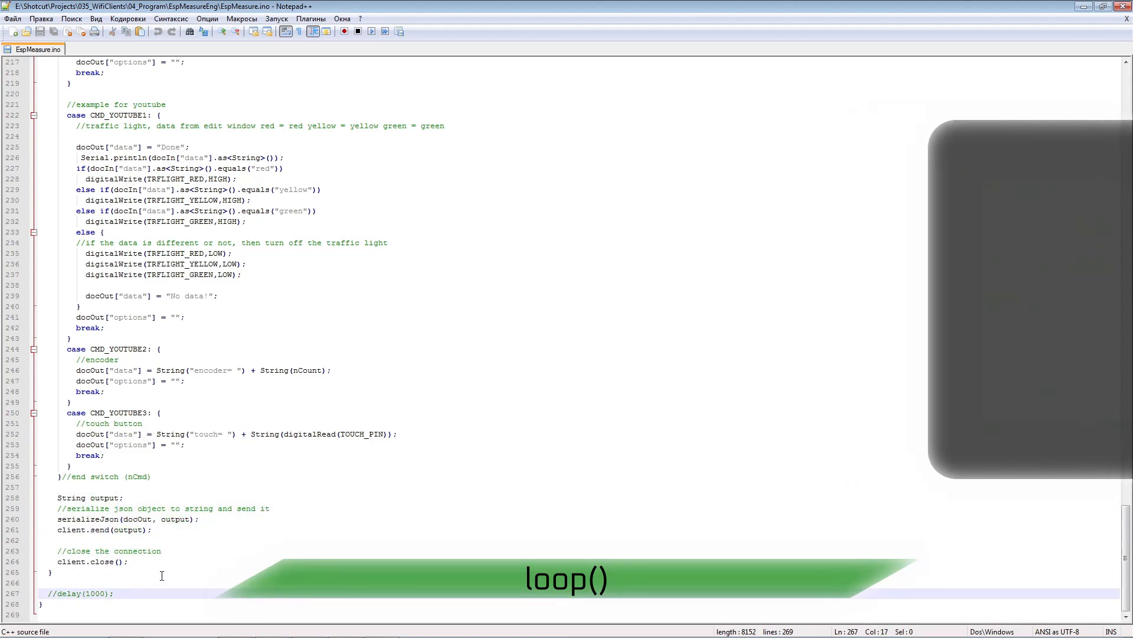
pyautogui.scroll(3)
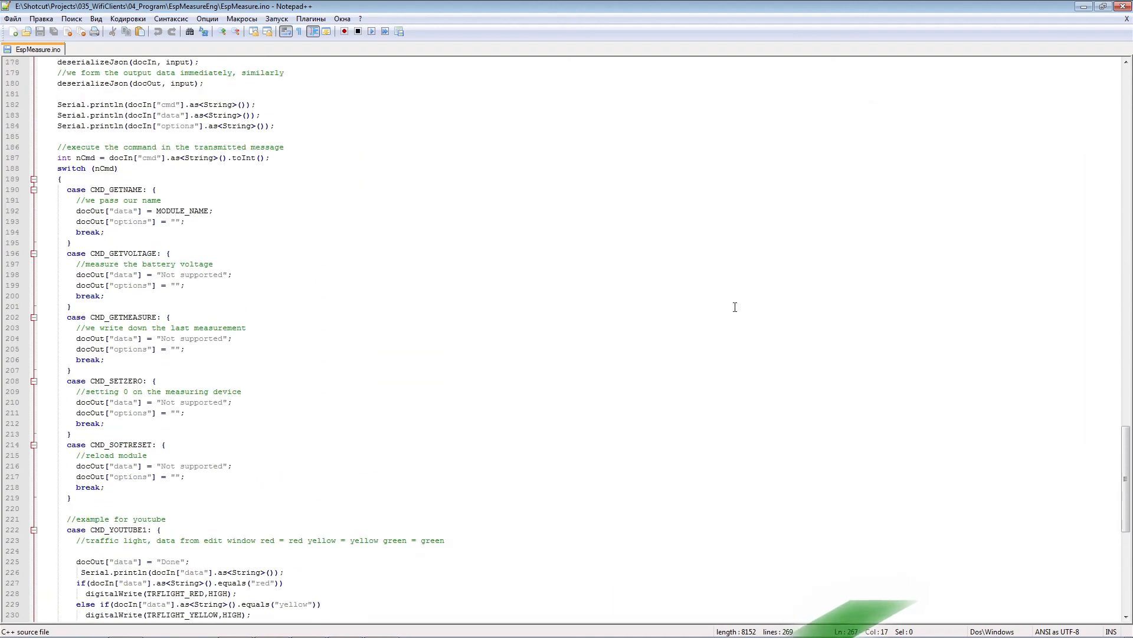